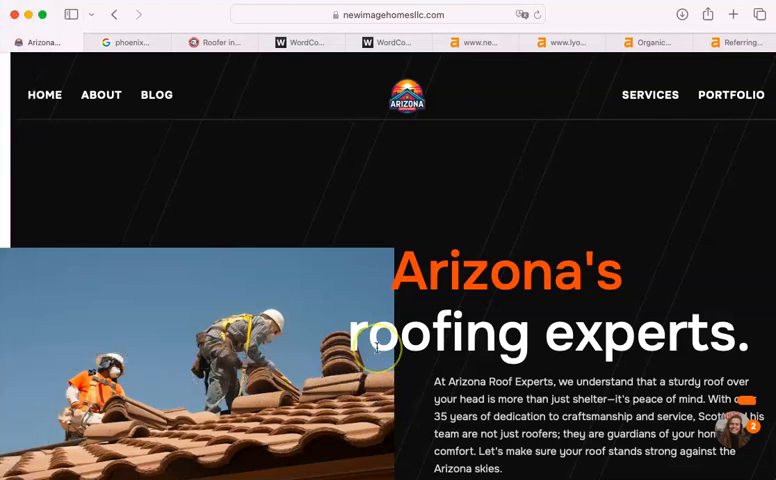
# - Open the newimagehomesllc.com Ahrefs overview showing DR 0, 6 backlinks and 1 organic keyword
pyautogui.scroll(-3)
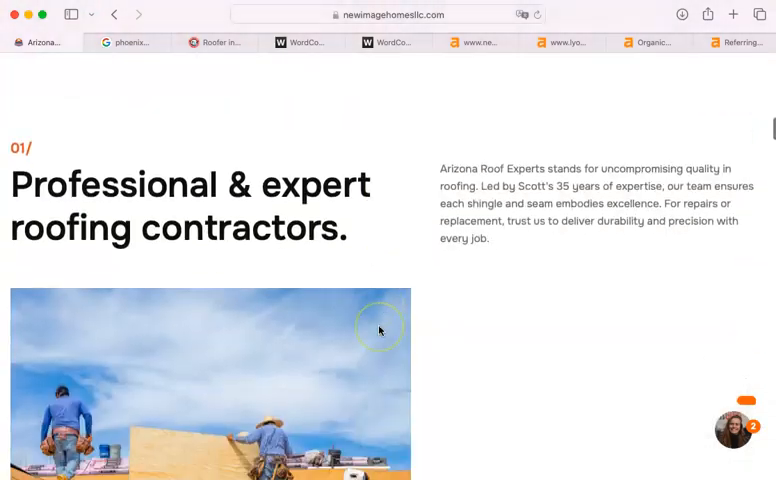
pyautogui.scroll(-3)
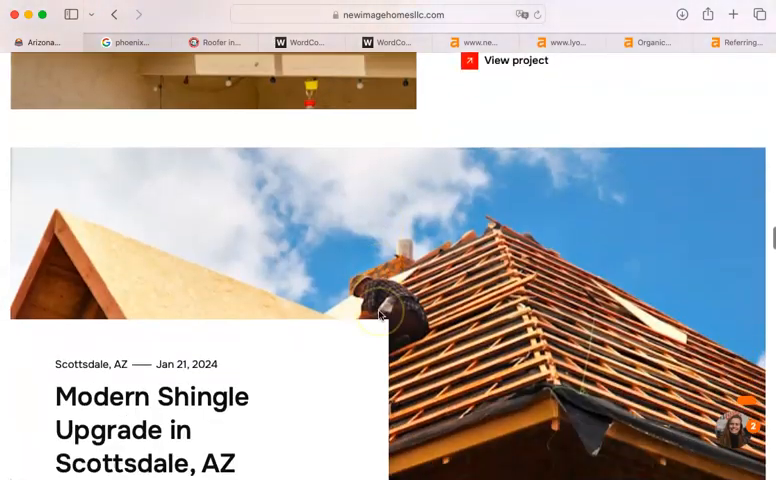
pyautogui.scroll(-3)
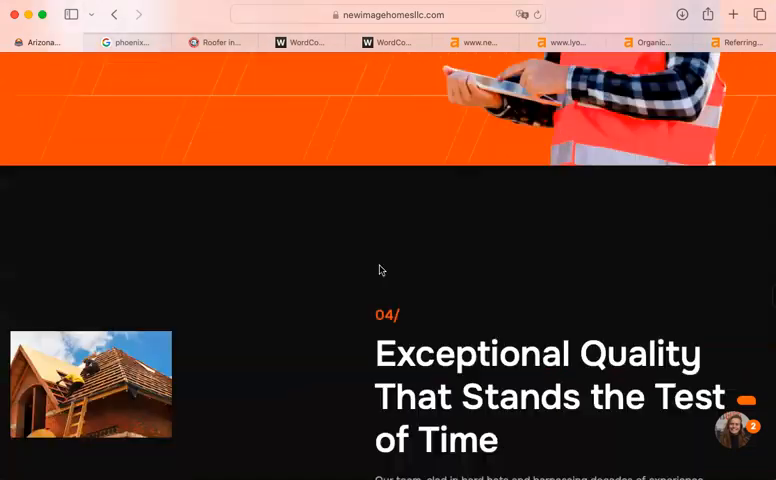
pyautogui.scroll(-3)
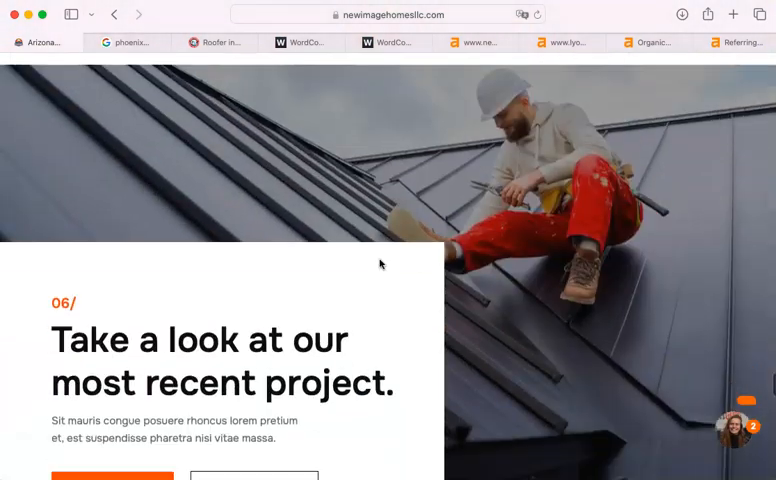
pyautogui.scroll(-3)
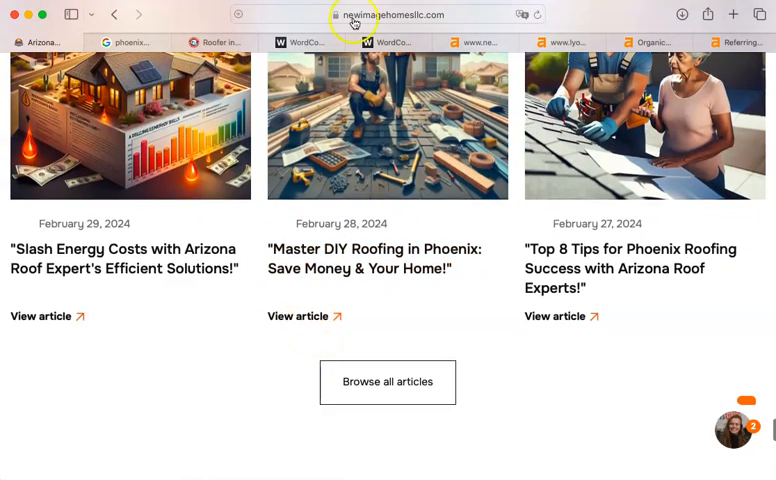
pyautogui.scroll(-3)
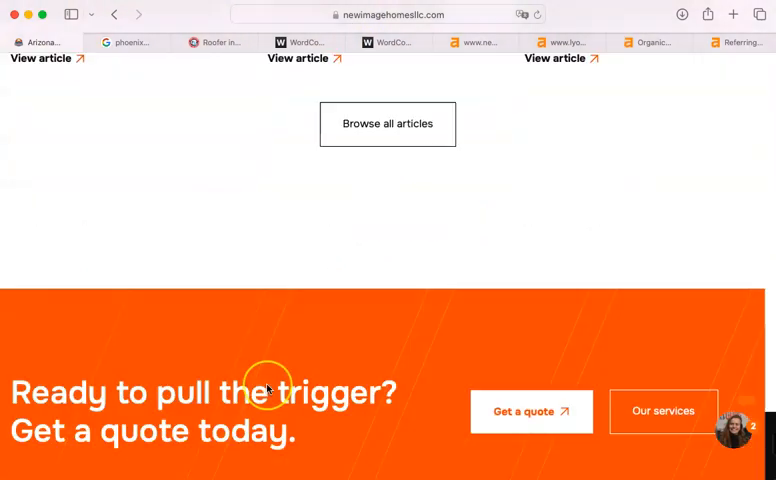
pyautogui.scroll(-3)
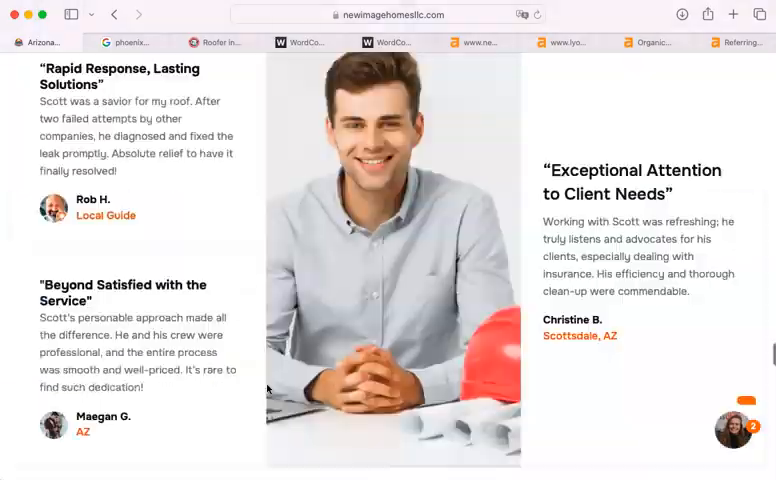
pyautogui.scroll(3)
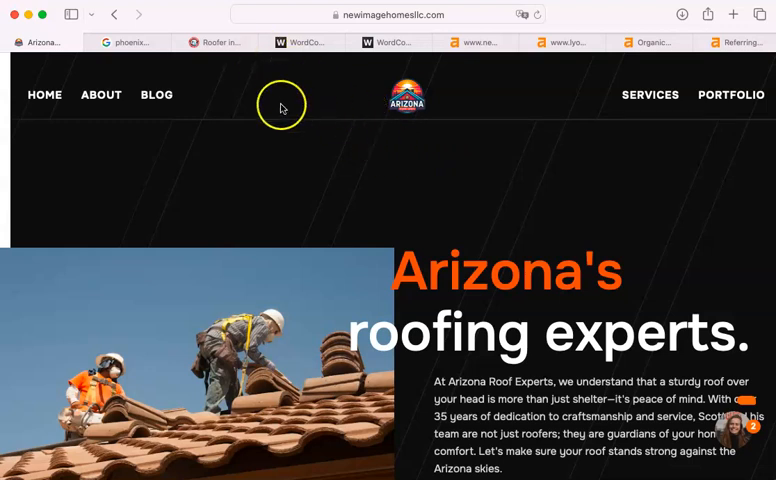
pyautogui.moveTo(357, 78)
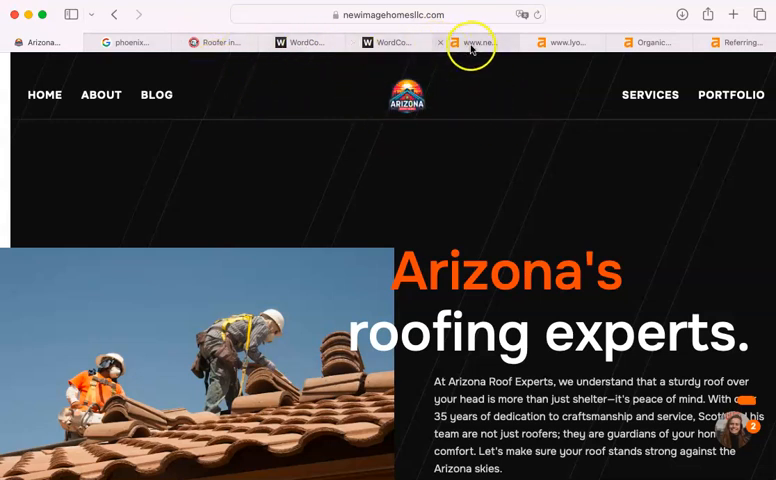
pyautogui.click(475, 42)
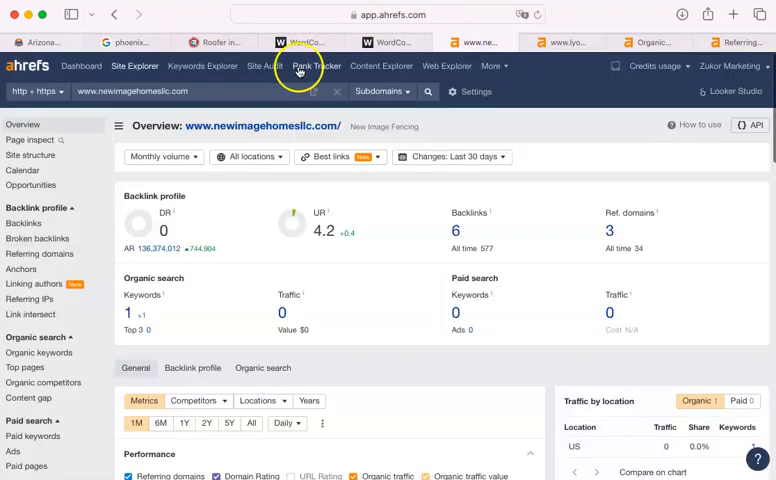
pyautogui.moveTo(215, 255)
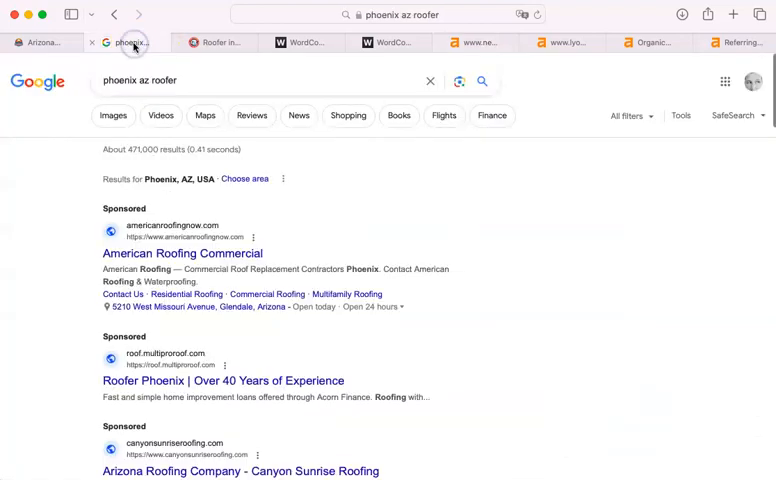
pyautogui.moveTo(78, 62)
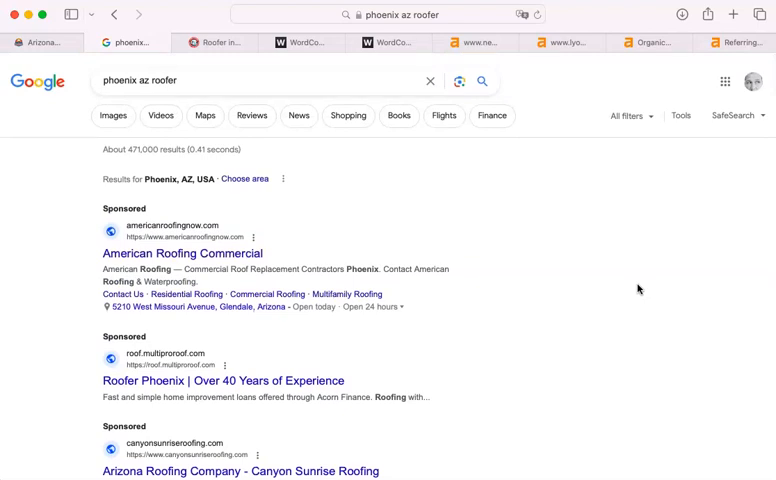
# - Scroll to Google's Businesses map pack listing four Phoenix roofing companies
pyautogui.scroll(-3)
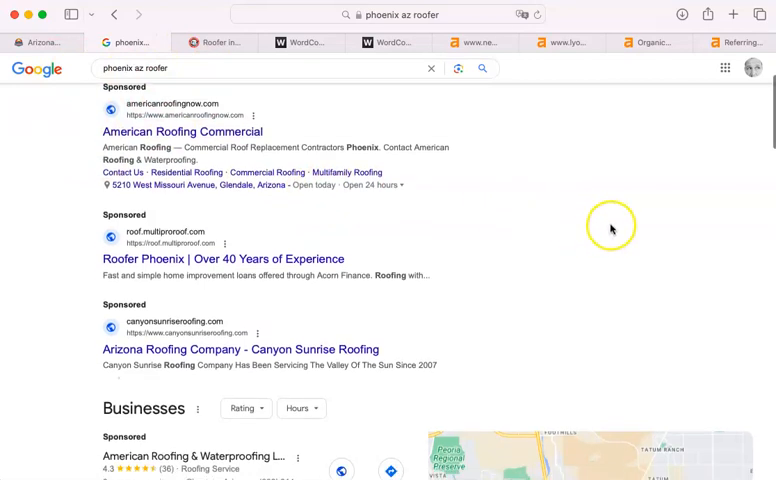
pyautogui.scroll(-3)
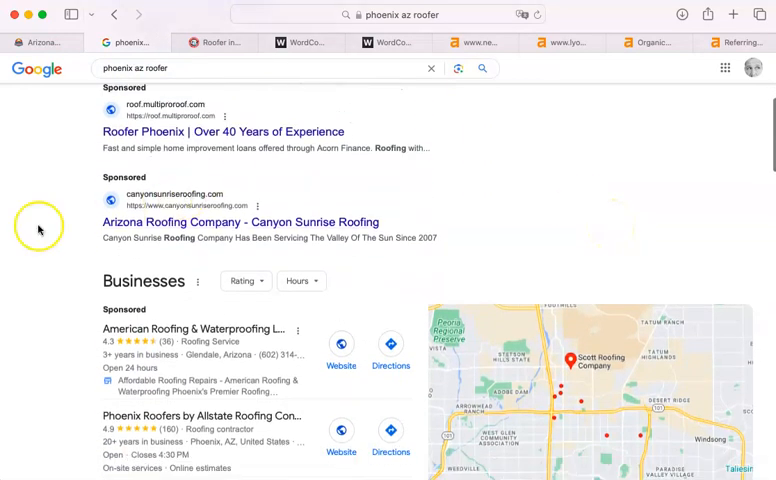
pyautogui.scroll(-3)
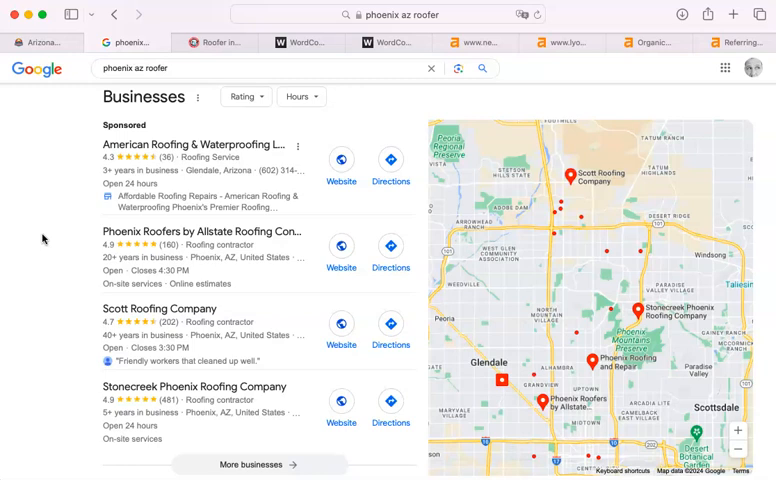
pyautogui.moveTo(43, 224)
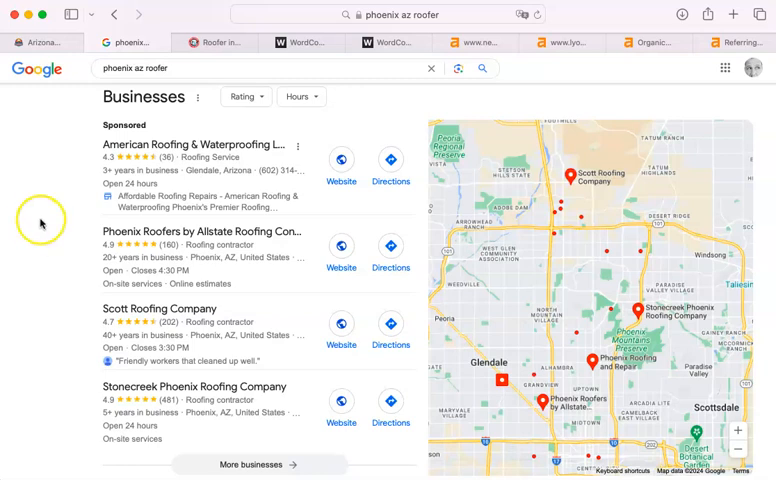
pyautogui.moveTo(77, 344)
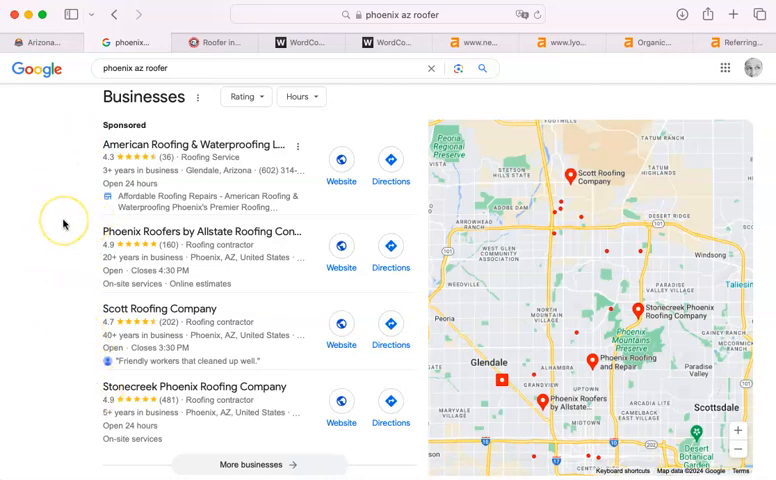
pyautogui.scroll(-3)
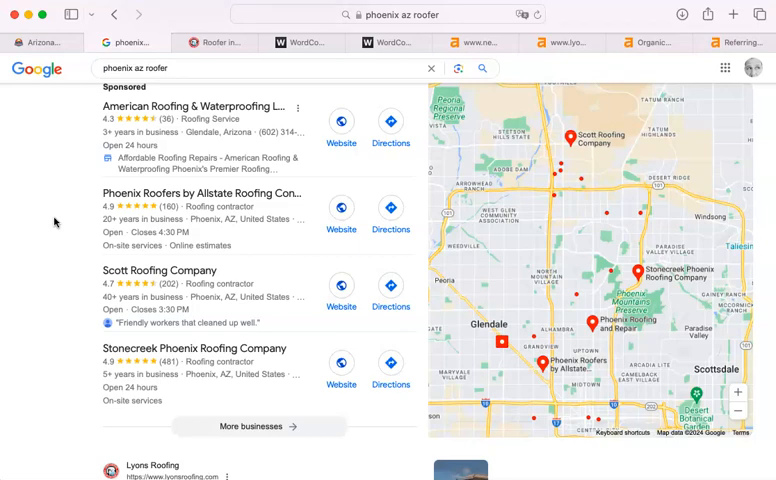
# - Scroll through the organic results led by Lyons Roofing down to People also ask
pyautogui.scroll(-3)
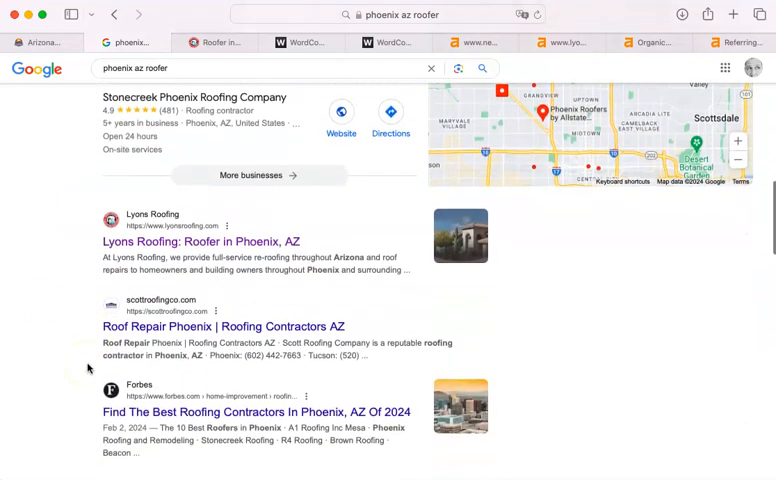
pyautogui.scroll(-3)
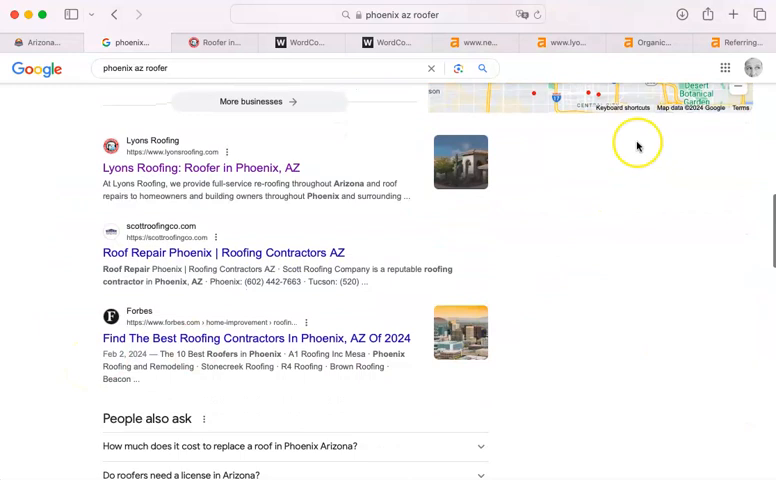
pyautogui.moveTo(685, 333)
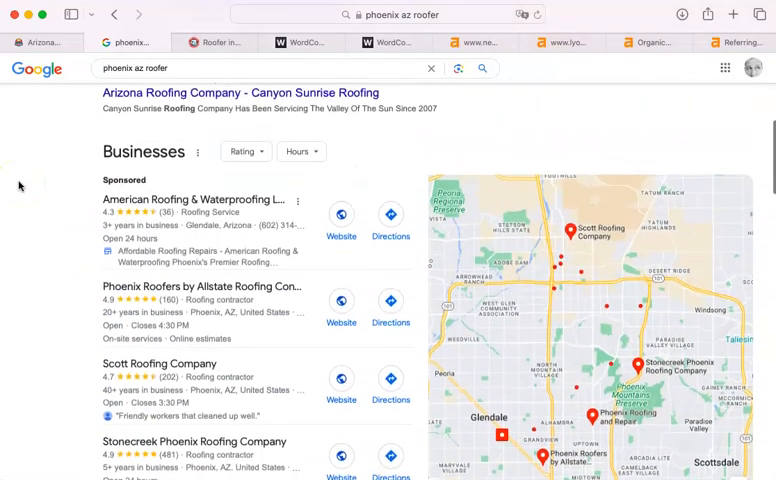
pyautogui.scroll(-3)
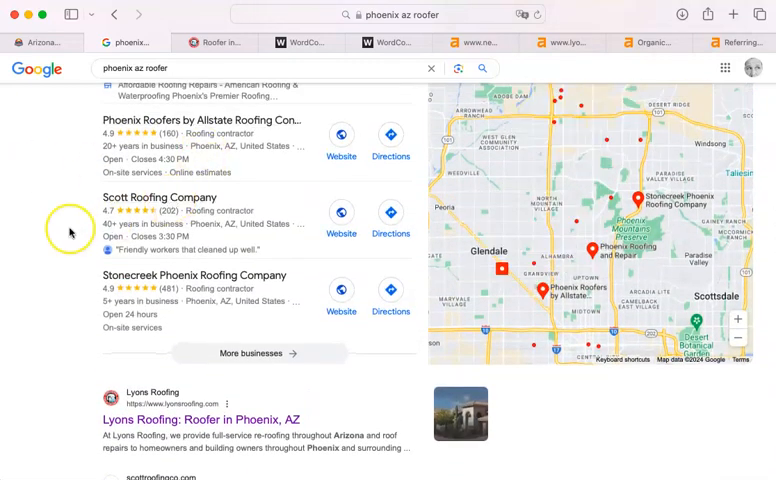
pyautogui.scroll(-3)
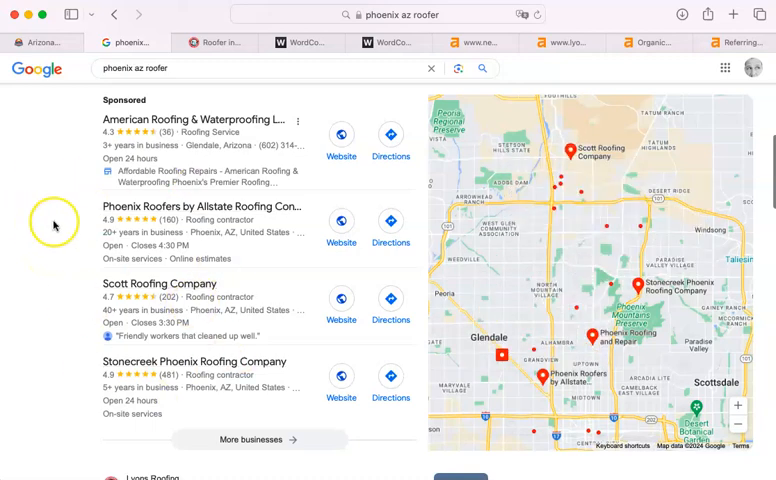
pyautogui.scroll(-3)
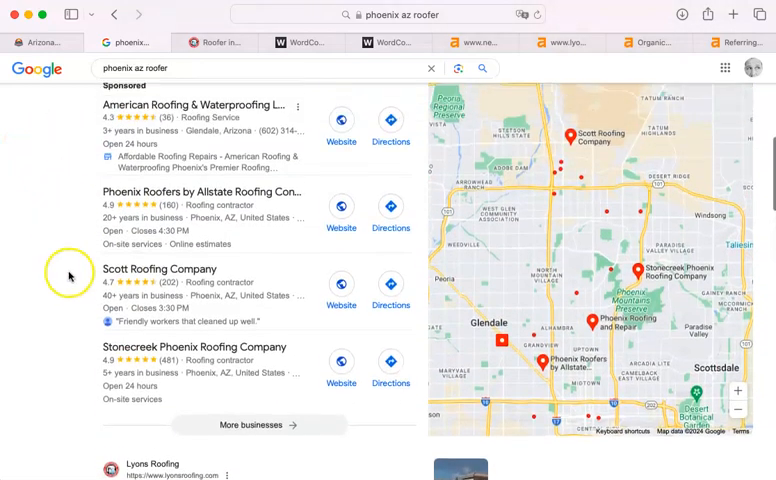
pyautogui.scroll(-3)
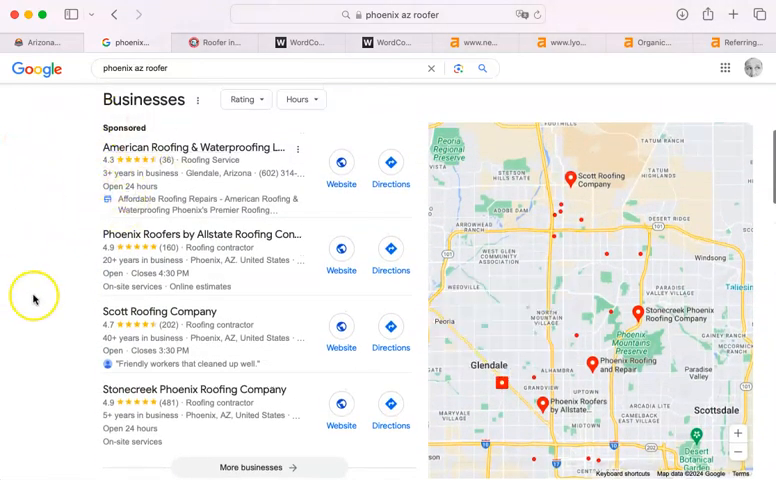
pyautogui.scroll(-3)
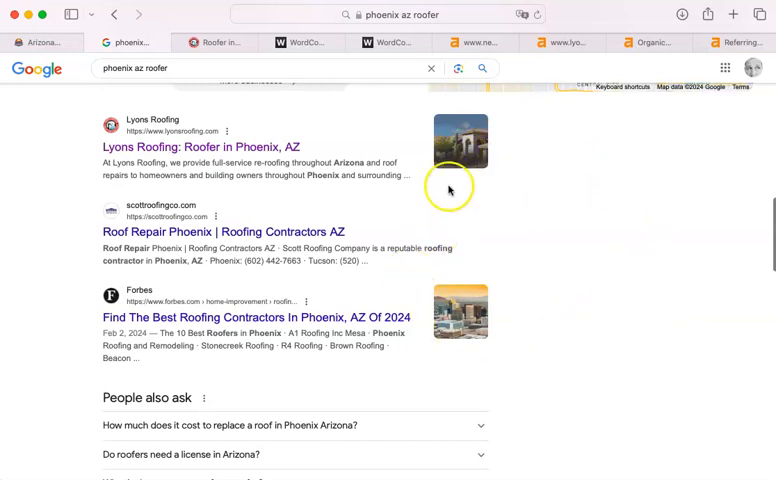
pyautogui.moveTo(75, 232)
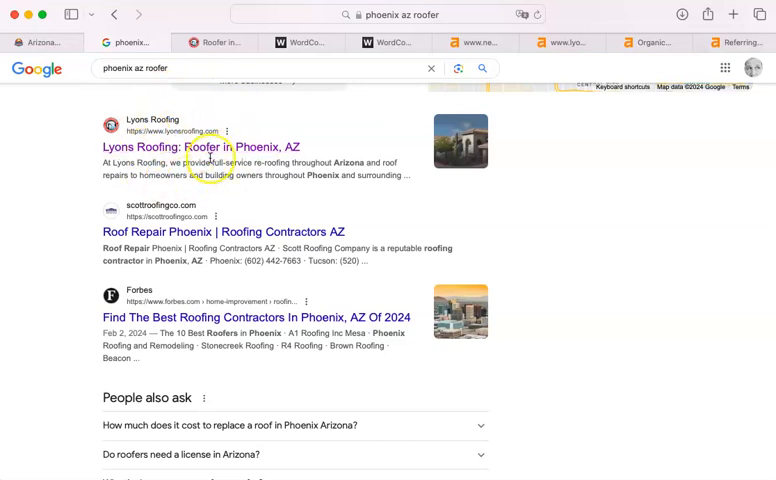
pyautogui.moveTo(58, 200)
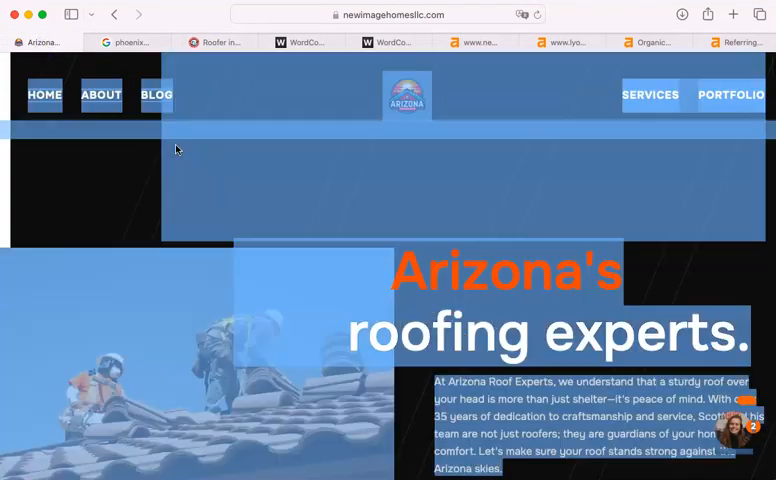
# - Browse Lyons Roofing's Flat Roofs page and homepage, then return to the 839-word WordCounter count
pyautogui.click(300, 42)
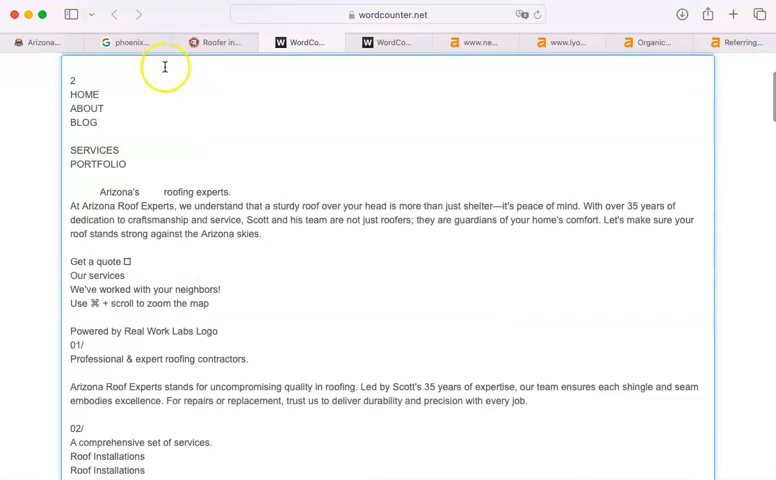
pyautogui.click(210, 42)
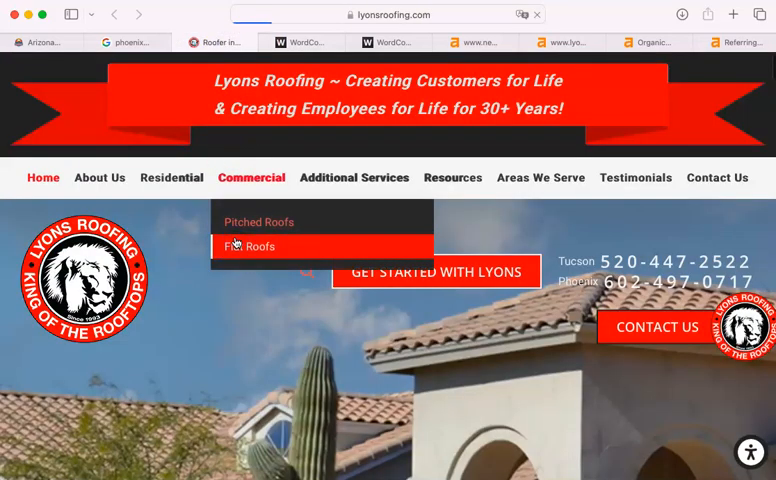
pyautogui.click(253, 246)
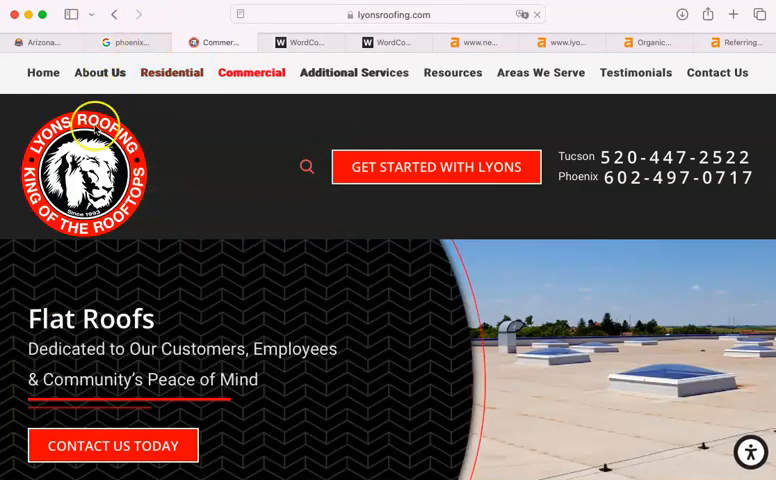
pyautogui.click(99, 72)
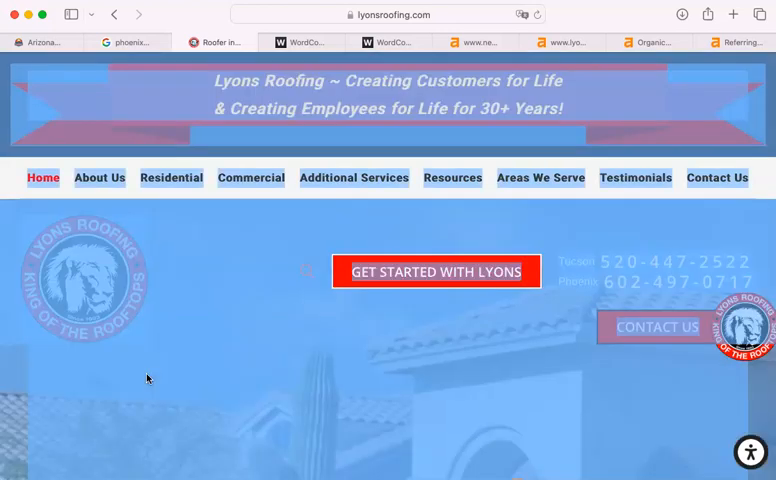
pyautogui.click(388, 42)
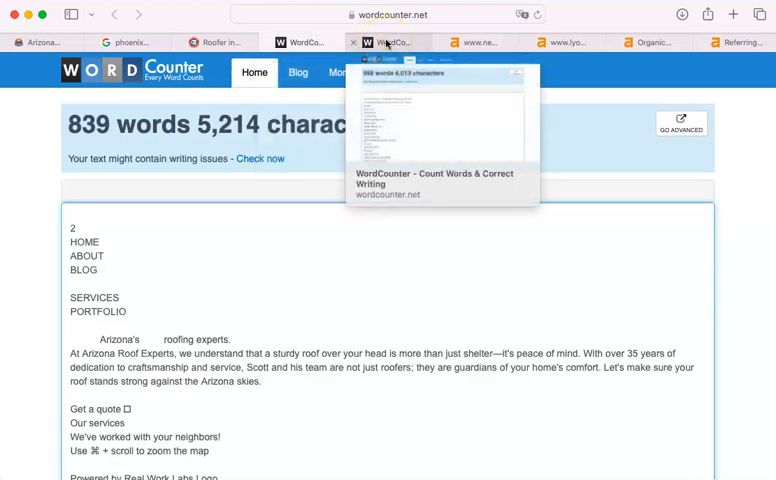
# - View the Lyons Roofing homepage WordCounter result of 958 words and 6,013 characters
pyautogui.click(388, 42)
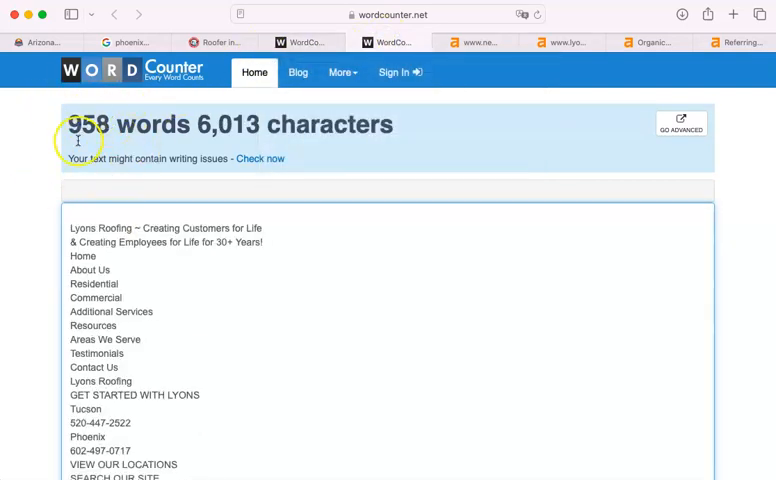
pyautogui.moveTo(300, 42)
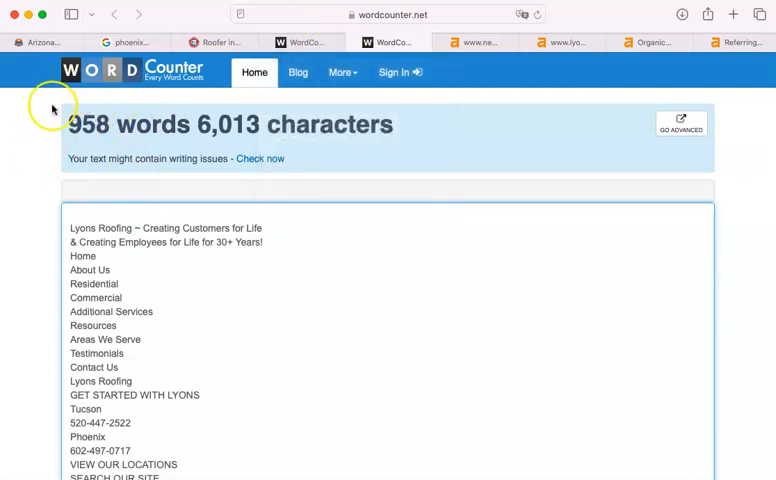
pyautogui.moveTo(53, 110)
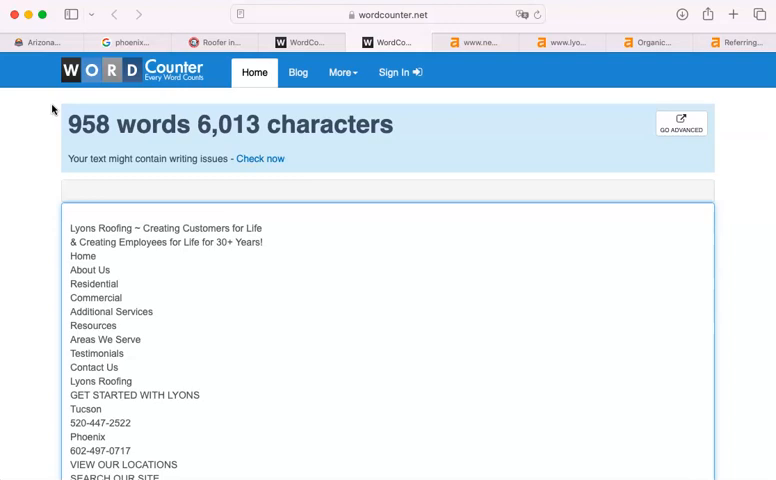
pyautogui.moveTo(88, 180)
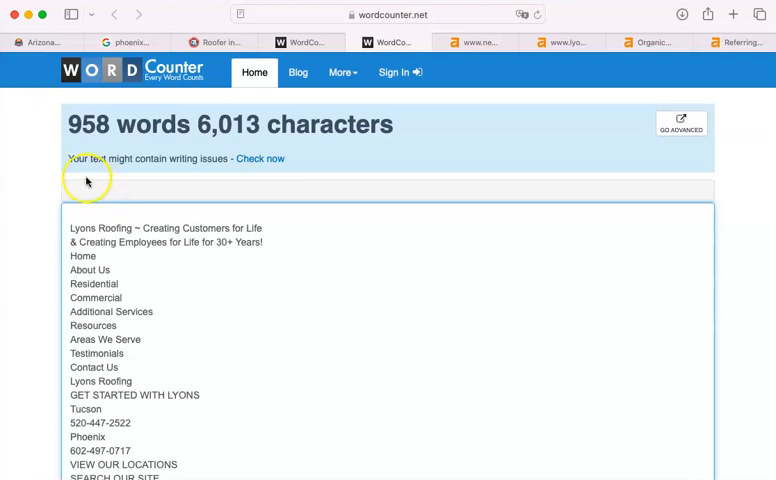
pyautogui.moveTo(58, 168)
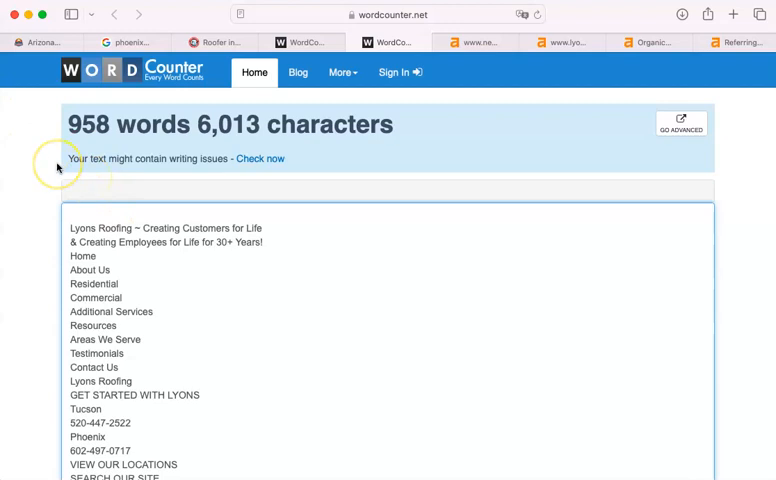
pyautogui.moveTo(108, 183)
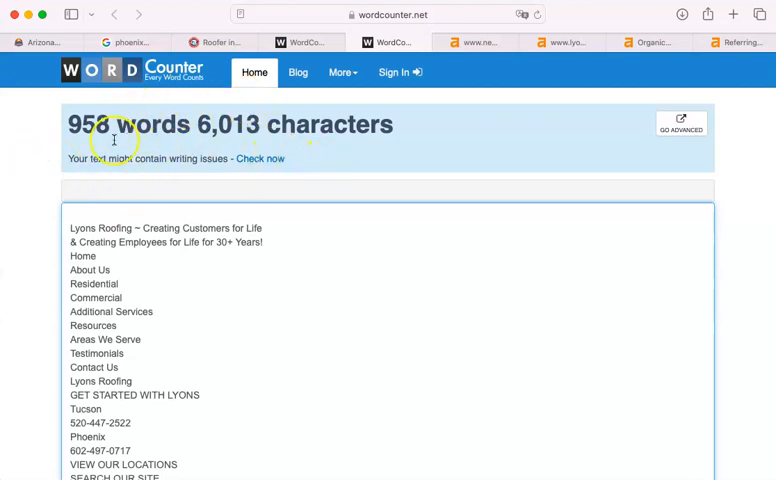
pyautogui.moveTo(504, 57)
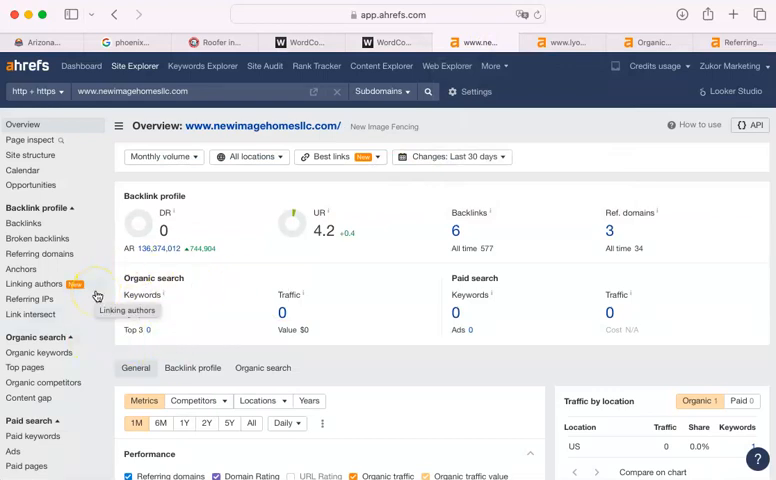
pyautogui.moveTo(30, 299)
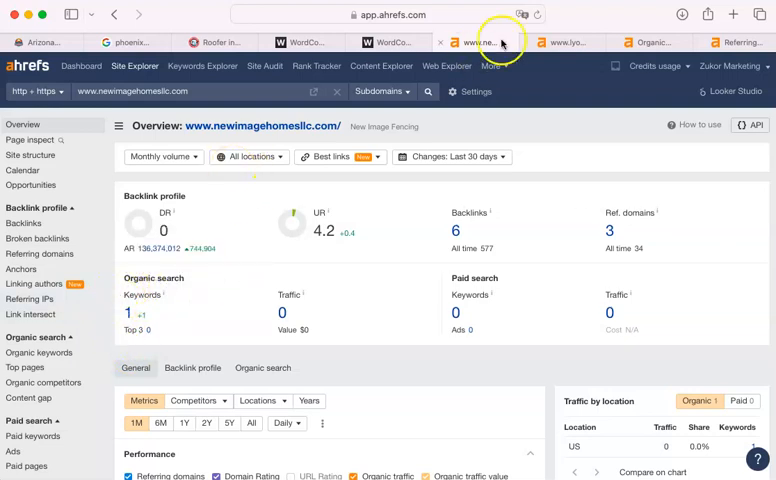
# - Scroll through lyonsroofing.com's organic keywords from roofing companies phoenix, then return to newimagehomesllc.com
pyautogui.click(578, 42)
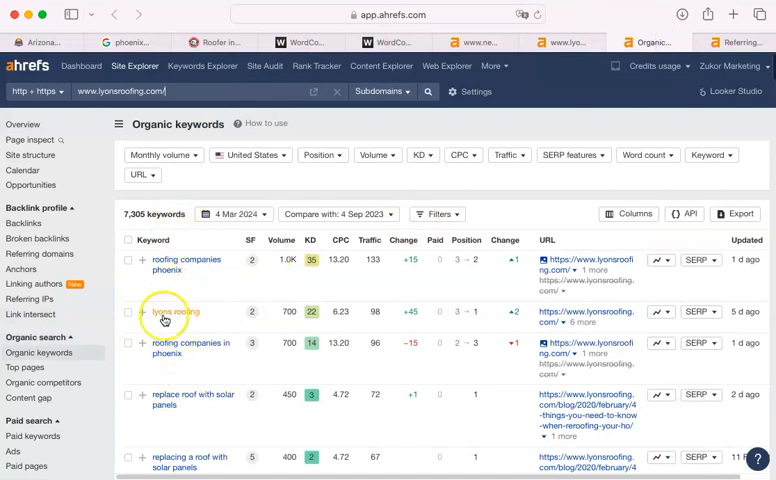
pyautogui.scroll(-3)
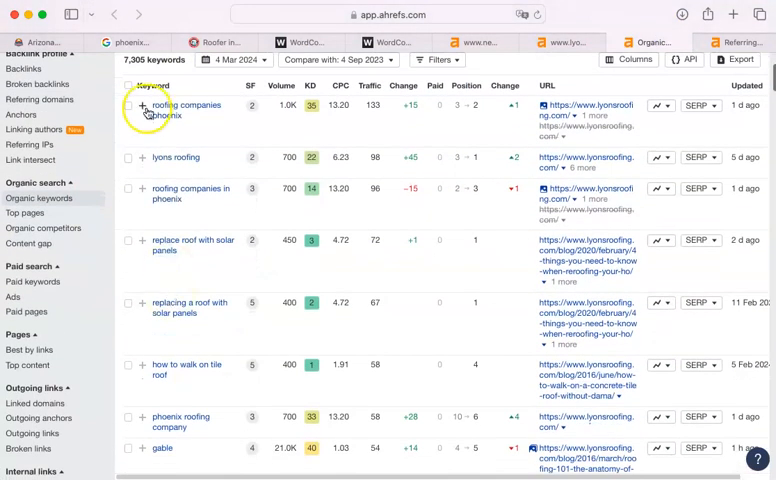
pyautogui.moveTo(217, 157)
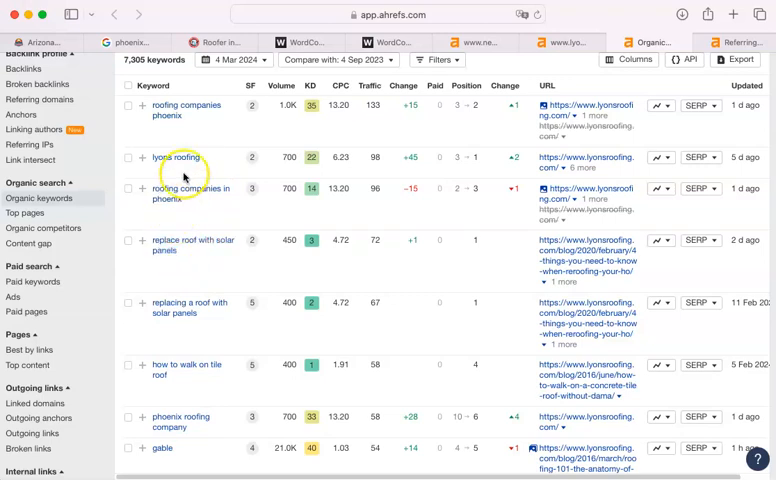
pyautogui.moveTo(211, 325)
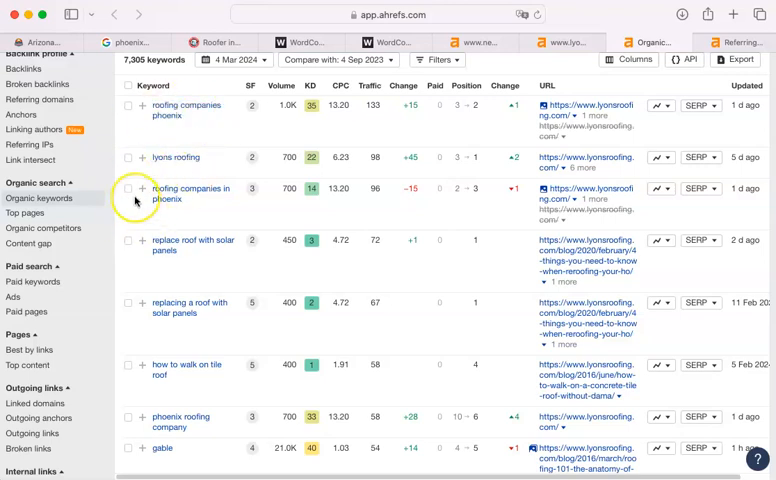
pyautogui.scroll(-3)
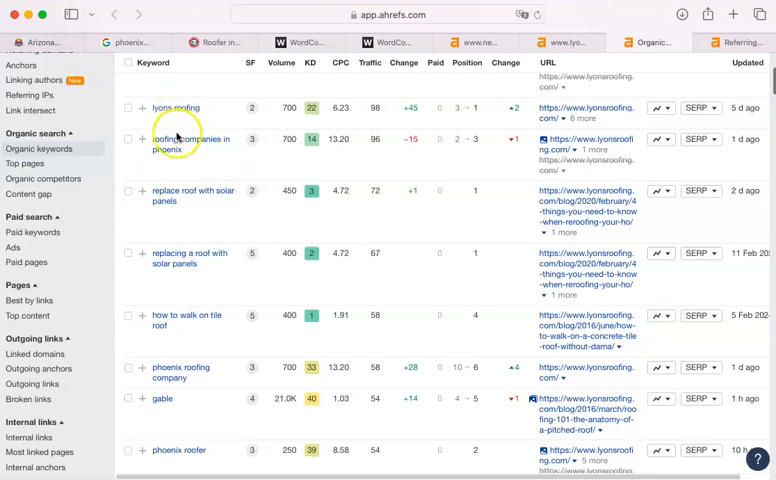
pyautogui.scroll(-3)
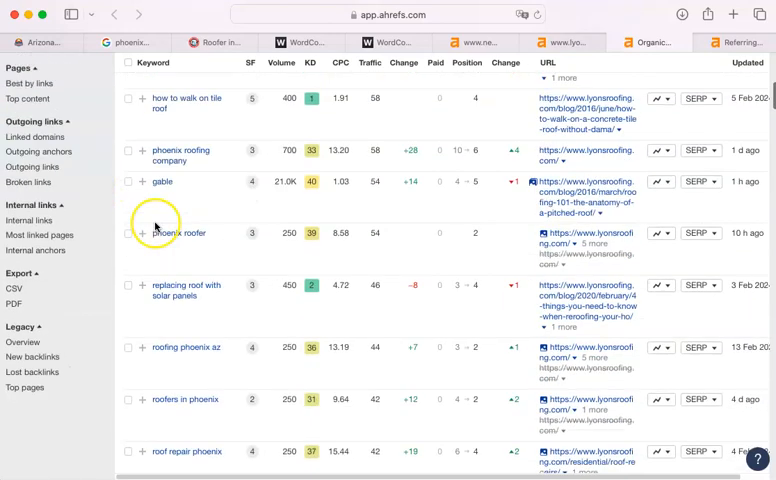
pyautogui.scroll(-3)
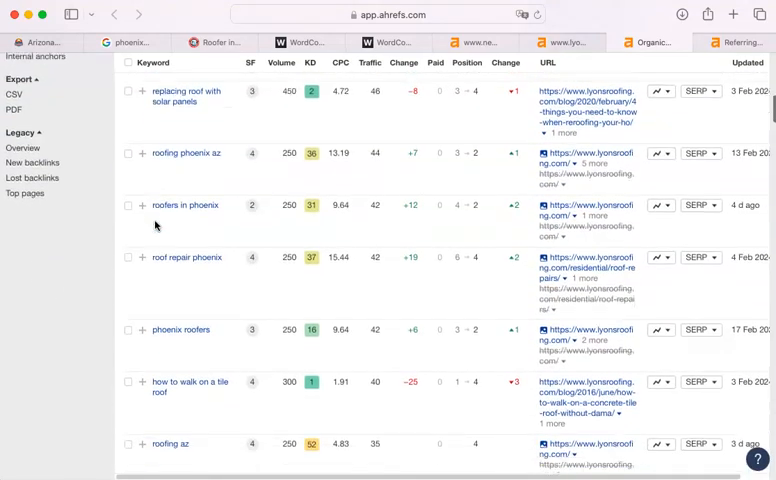
pyautogui.scroll(-3)
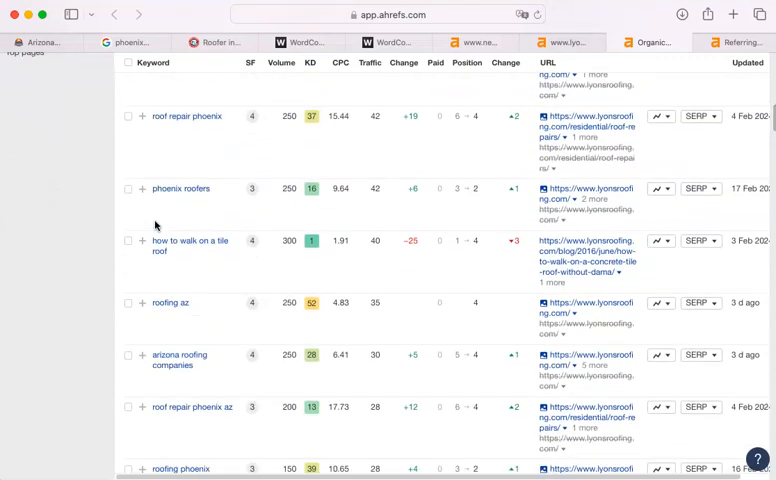
pyautogui.scroll(-3)
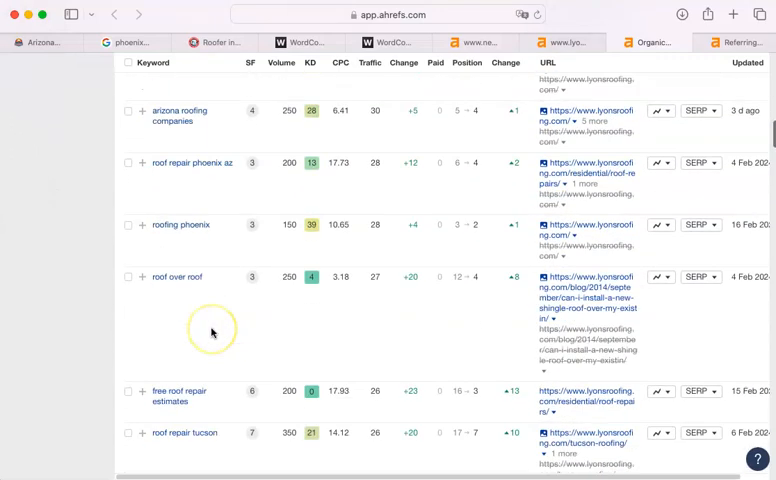
pyautogui.scroll(-3)
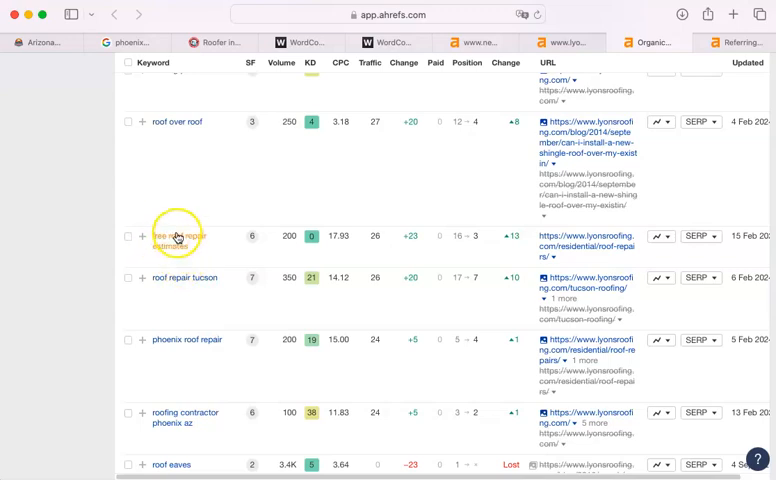
pyautogui.scroll(-3)
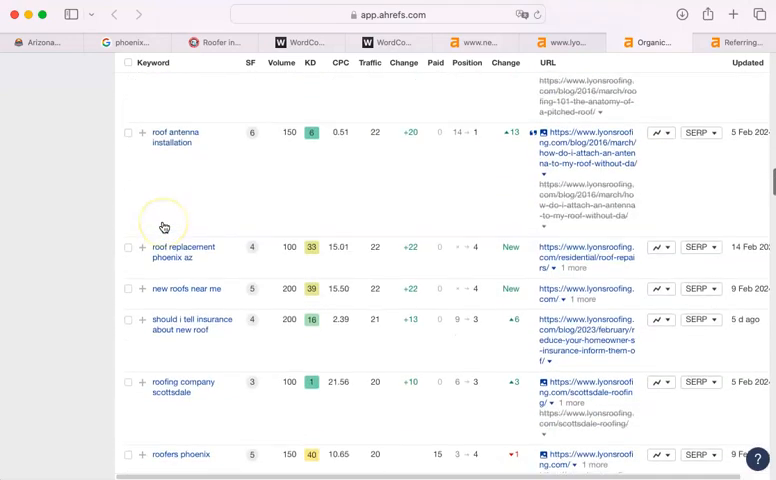
pyautogui.scroll(-3)
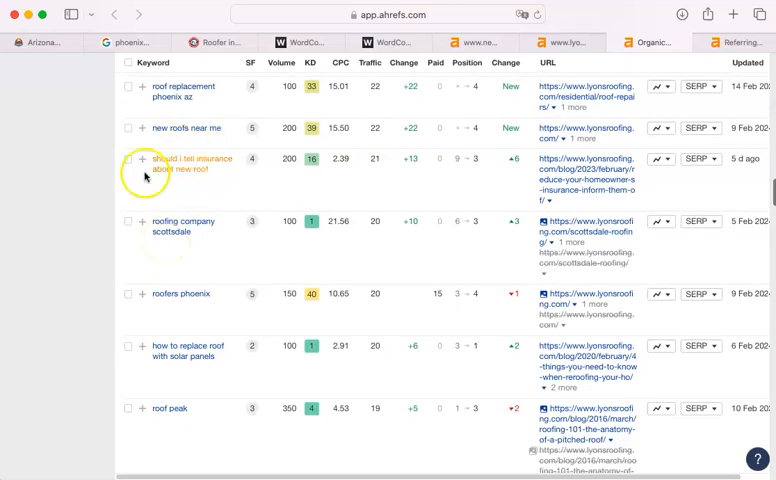
pyautogui.scroll(-3)
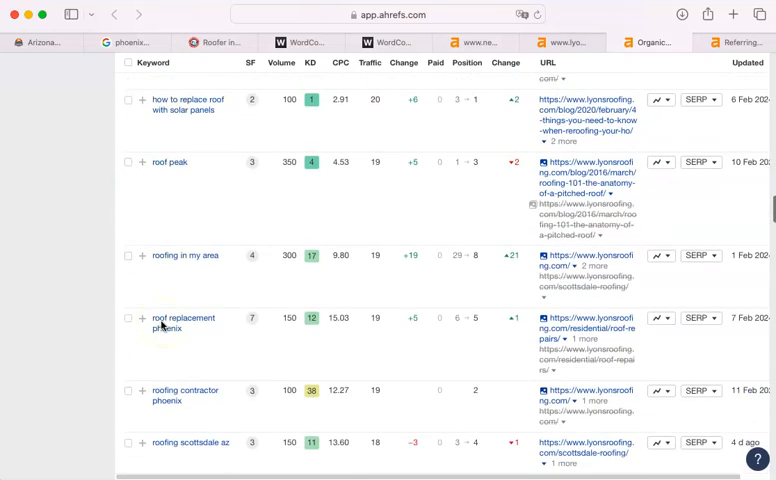
pyautogui.scroll(-3)
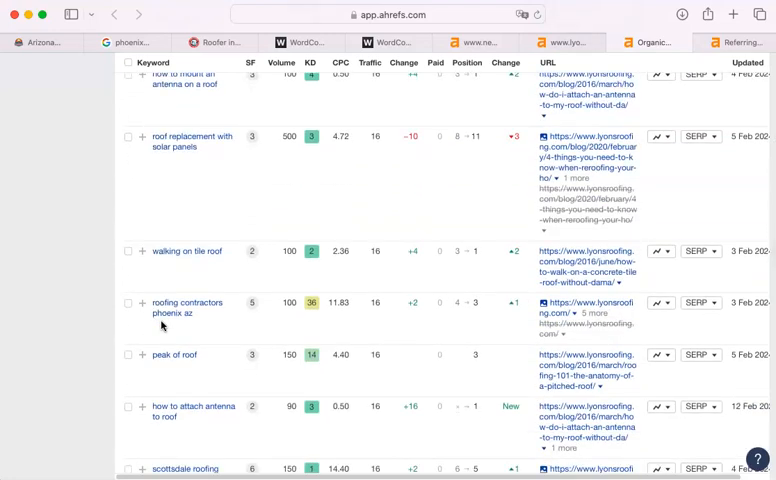
pyautogui.moveTo(234, 243)
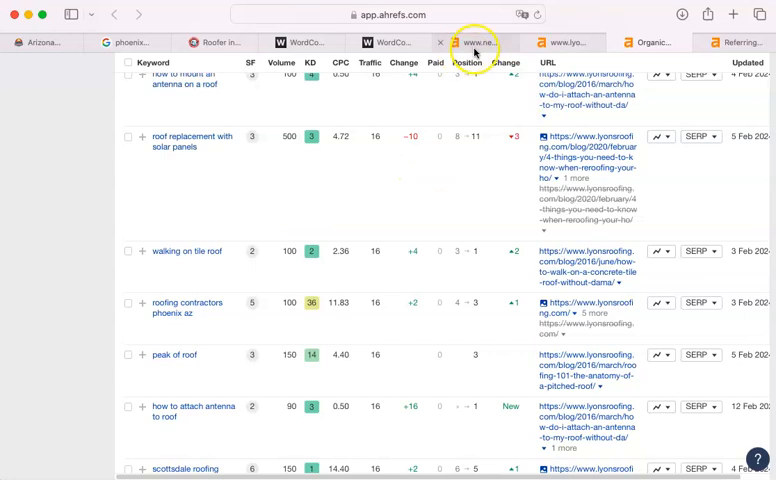
pyautogui.click(475, 42)
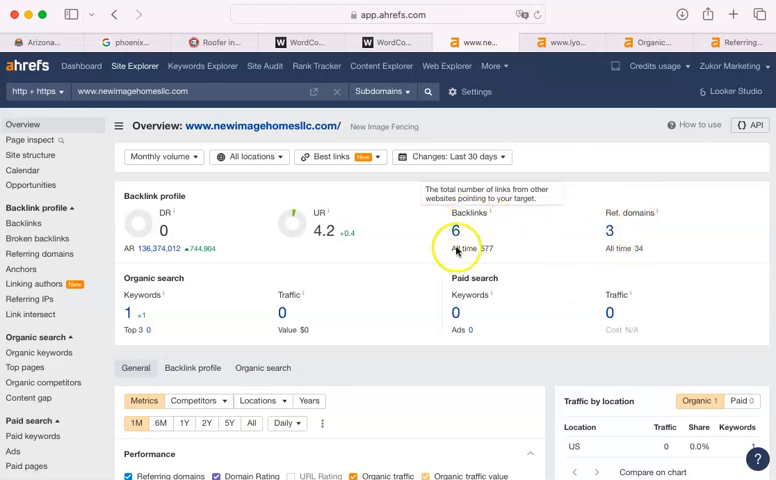
pyautogui.moveTo(635, 233)
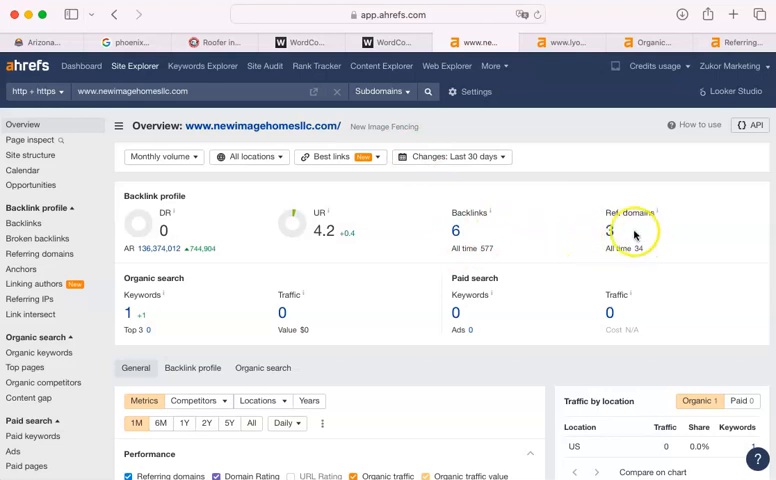
pyautogui.moveTo(598, 173)
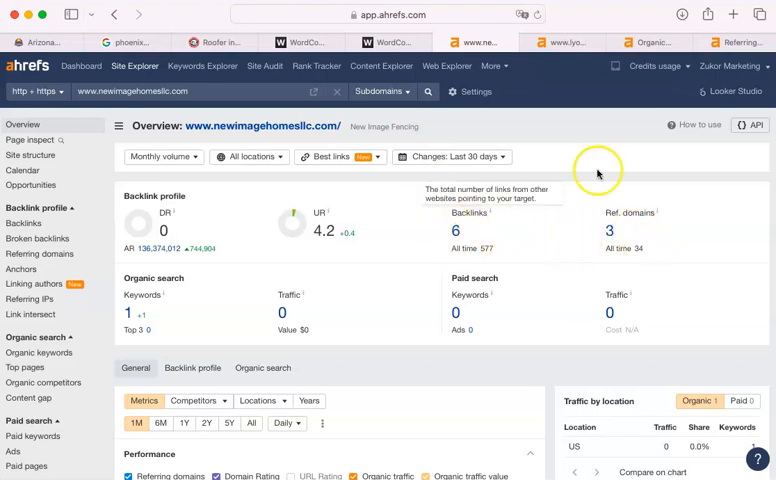
# - Open the lyonsroofing.com referring domains report listing 628 domains led by en.wikipedia.org
pyautogui.click(560, 42)
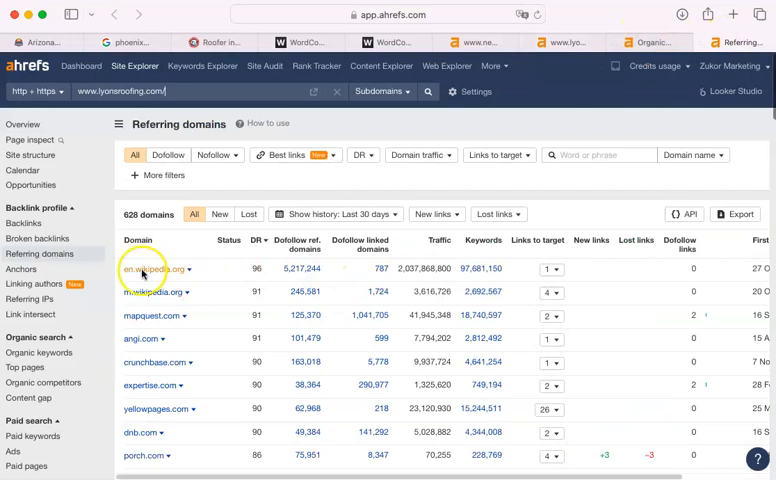
pyautogui.moveTo(153, 319)
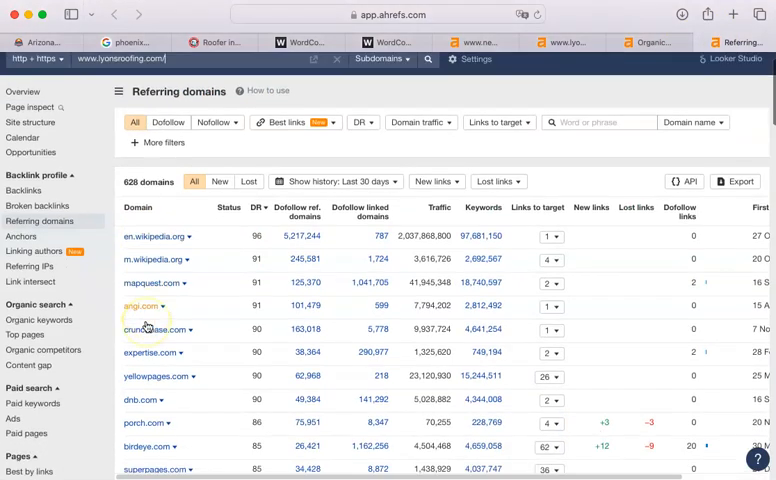
# - Scroll the referring domains table, then view newimagehomesllc.com's overview: DR 0, 6 backlinks, 3 domains
pyautogui.scroll(-3)
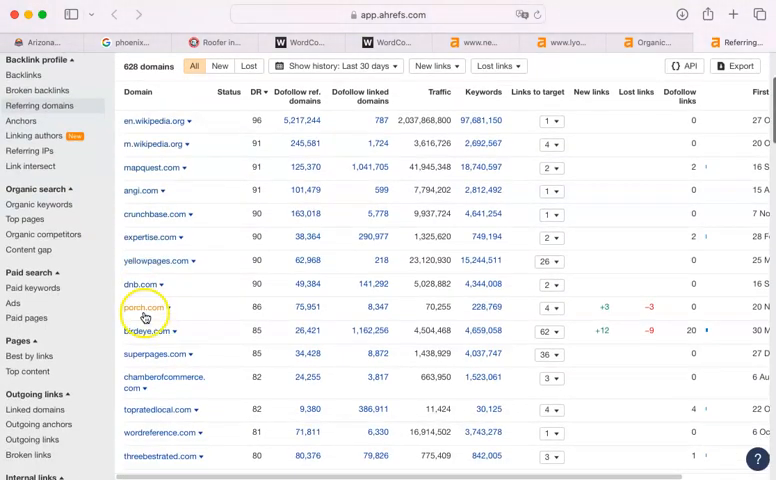
pyautogui.moveTo(156, 358)
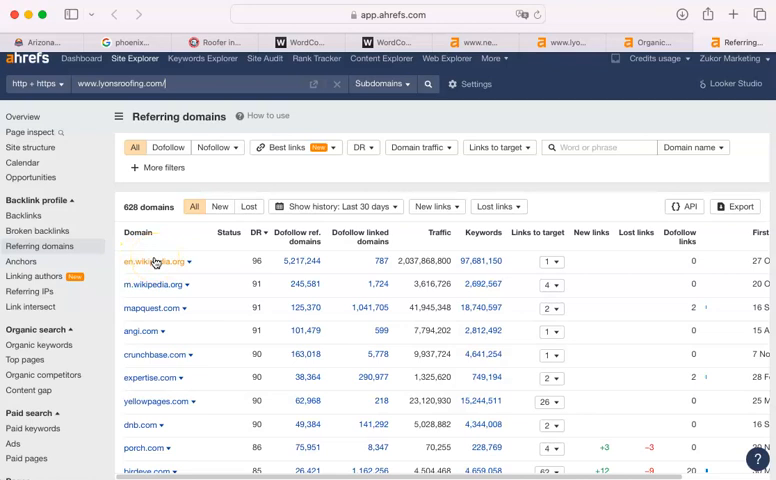
pyautogui.moveTo(145, 262)
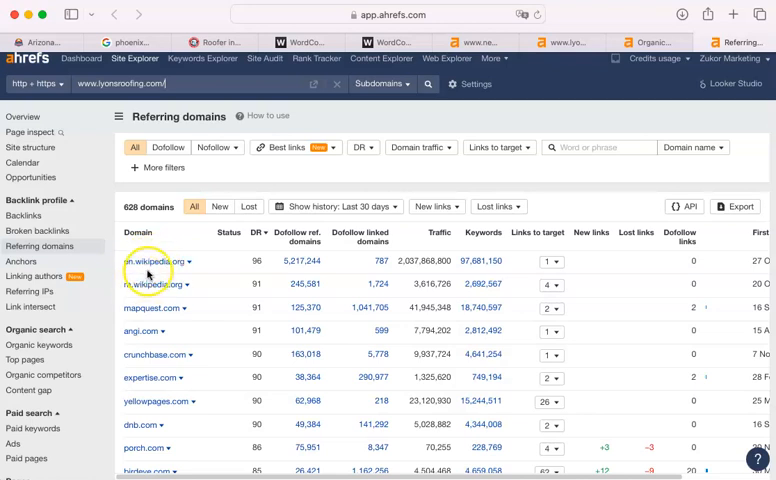
pyautogui.moveTo(258, 254)
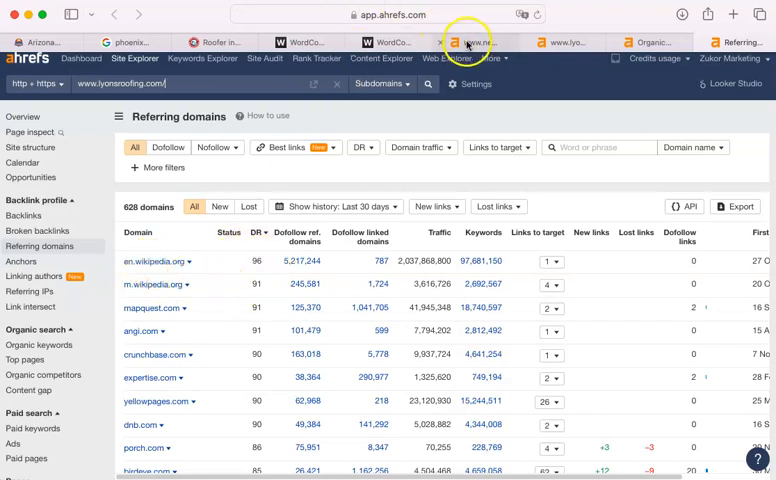
pyautogui.click(470, 42)
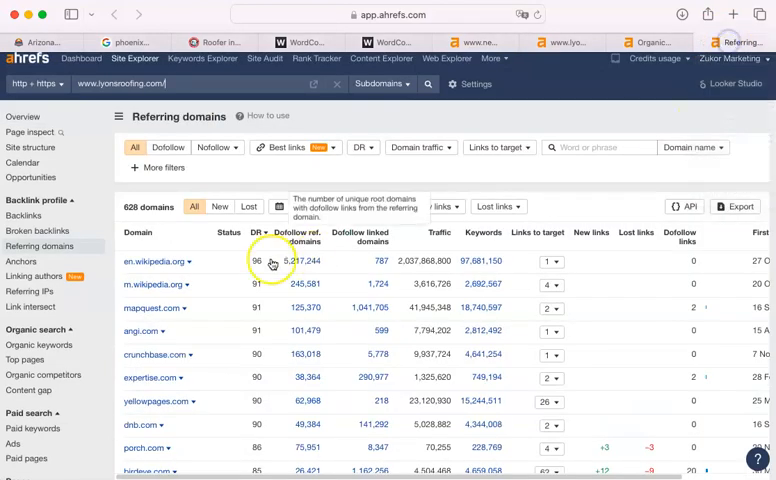
pyautogui.scroll(-3)
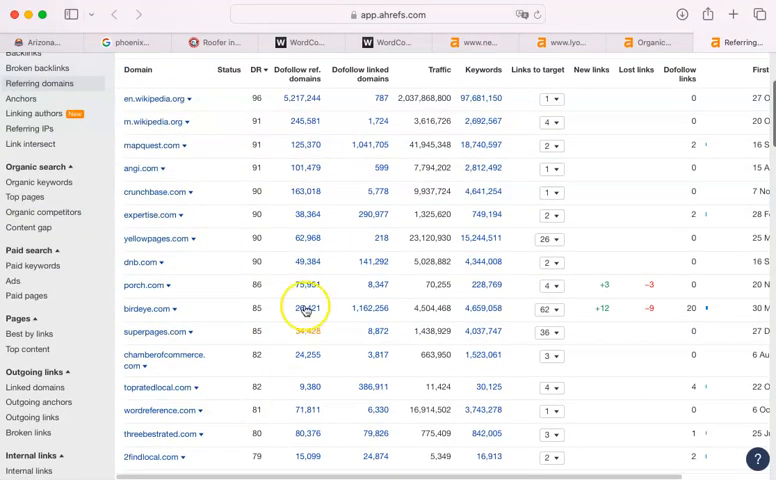
pyautogui.scroll(-3)
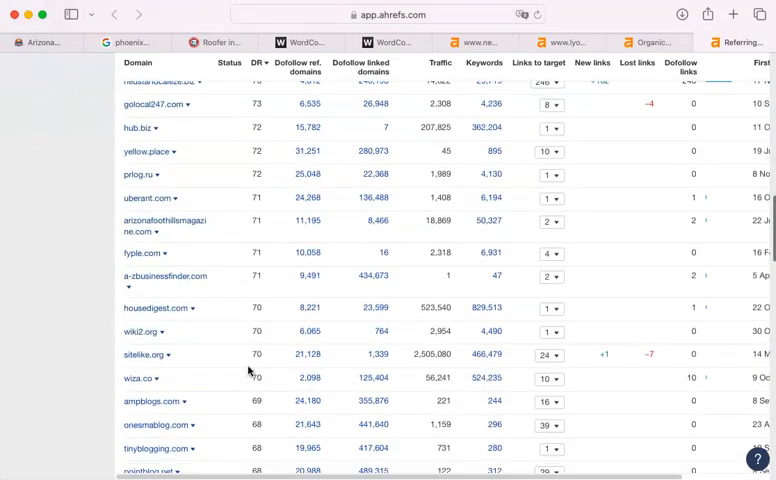
pyautogui.scroll(-3)
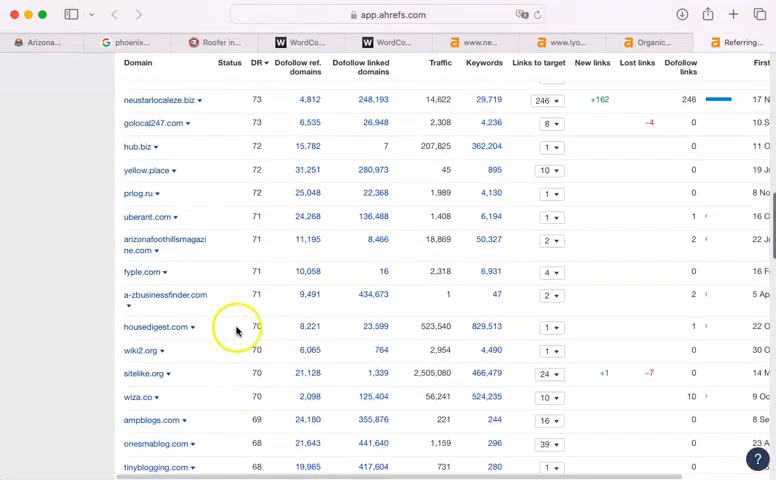
pyautogui.moveTo(233, 335)
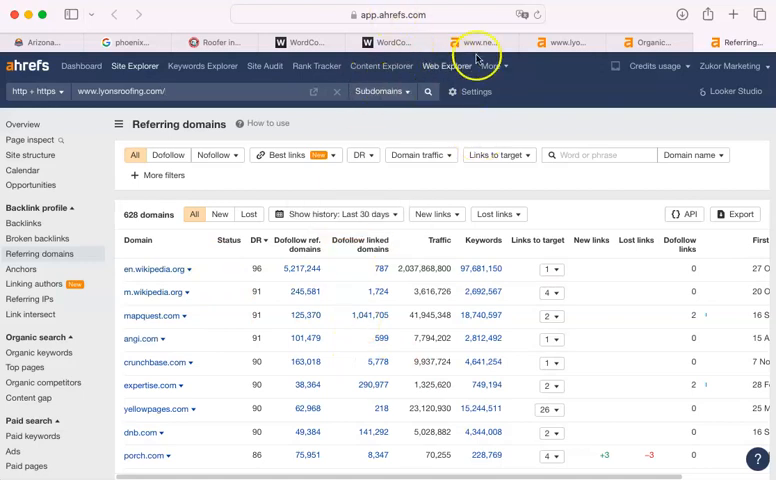
pyautogui.click(475, 42)
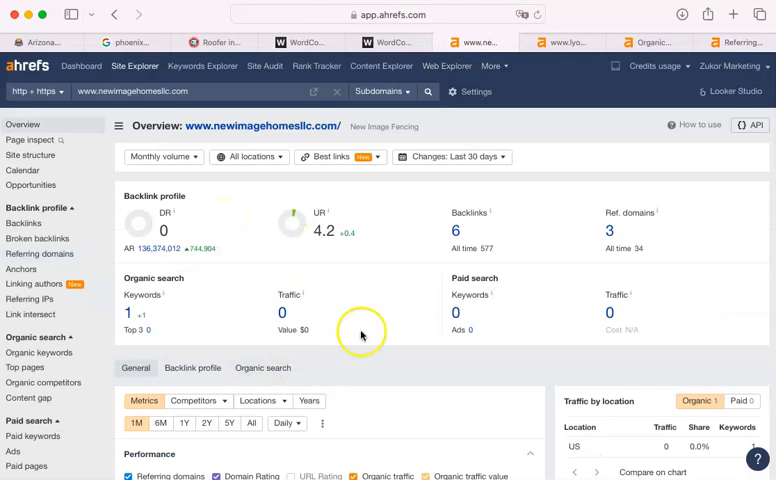
pyautogui.moveTo(336, 289)
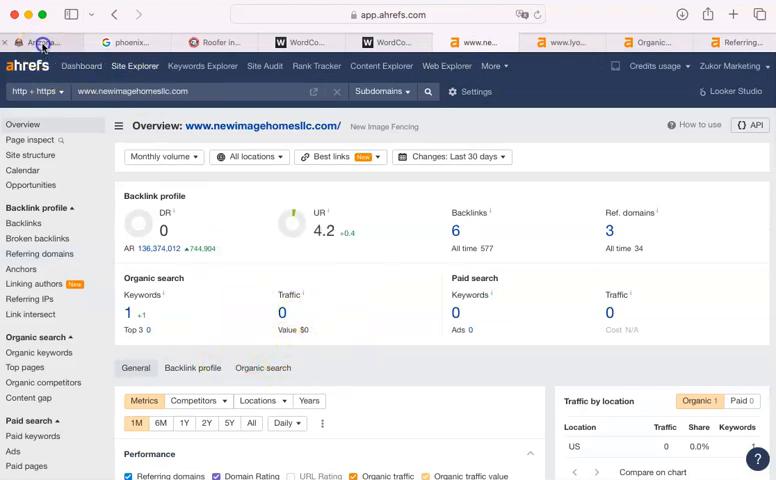
# - Show the Arizona Roof Experts homepage on newimagehomesllc.com with its roofing experts hero
pyautogui.click(40, 42)
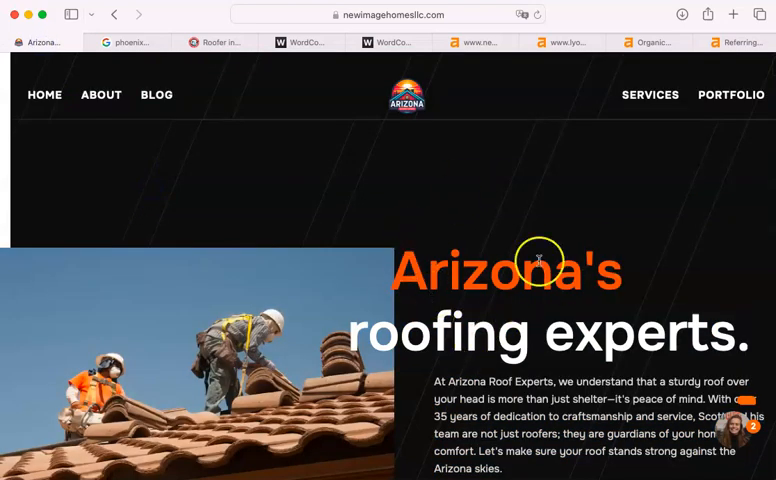
pyautogui.moveTo(302, 195)
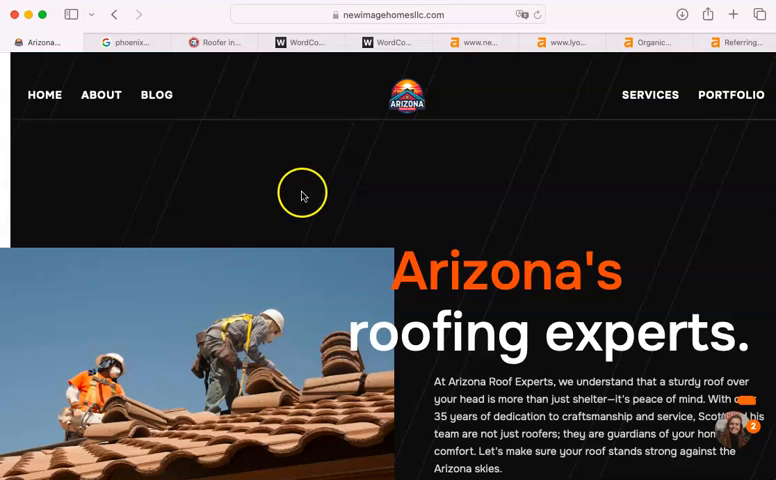
# - Scroll the client homepage, then view lyonsroofing.com's overview: DR 26, 4K backlinks, 619 domains
pyautogui.scroll(-3)
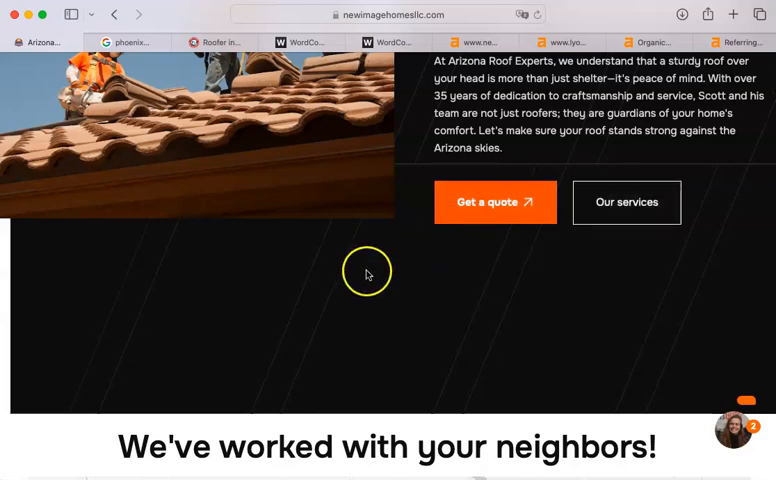
pyautogui.scroll(3)
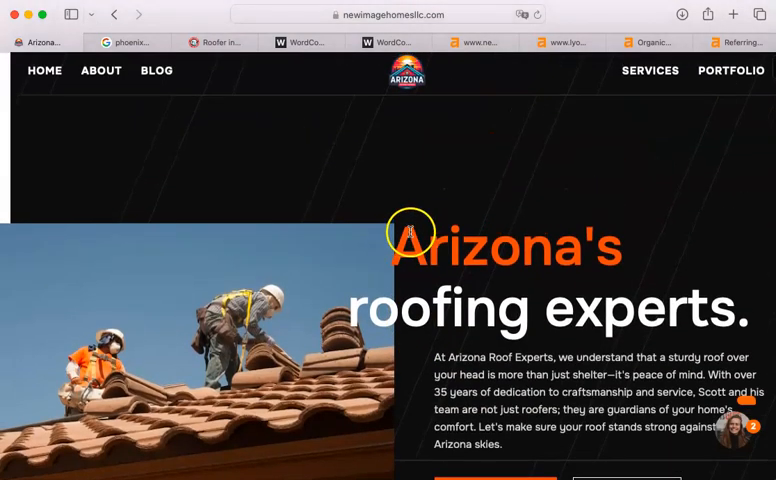
pyautogui.scroll(-3)
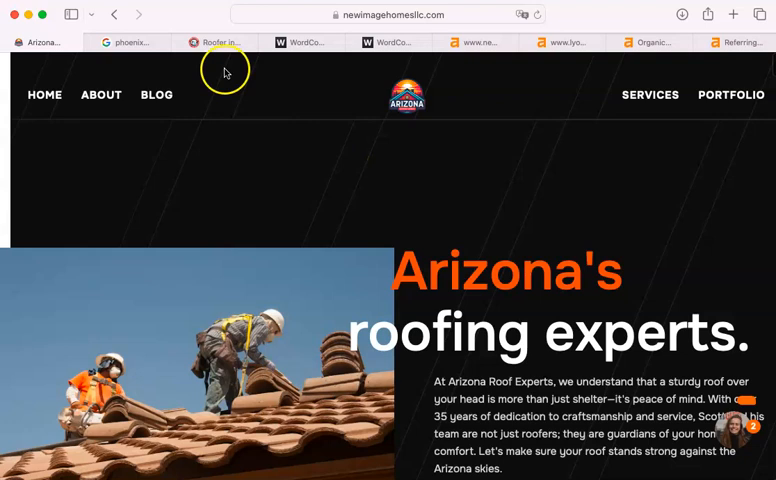
pyautogui.click(478, 42)
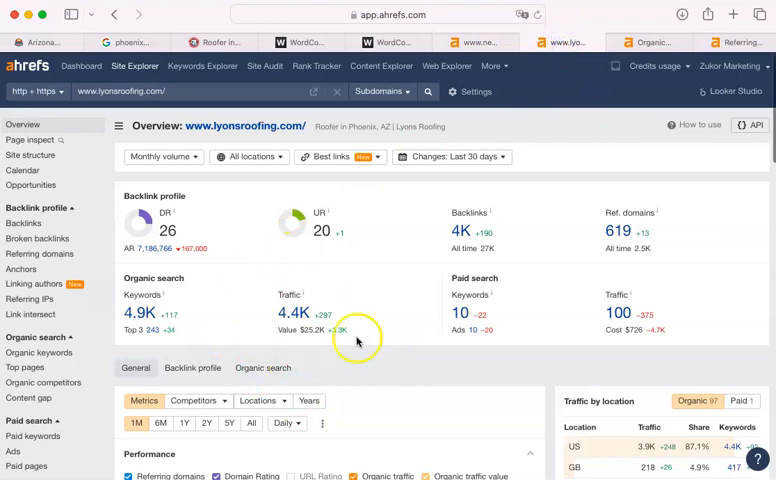
pyautogui.moveTo(305, 290)
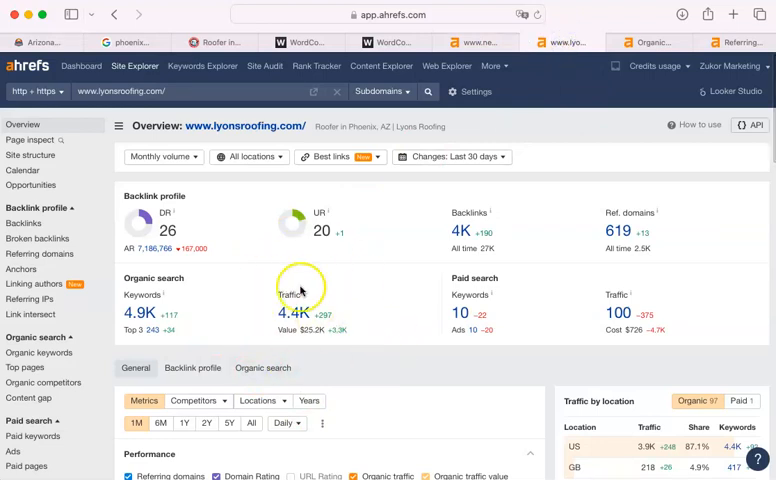
pyautogui.moveTo(255, 337)
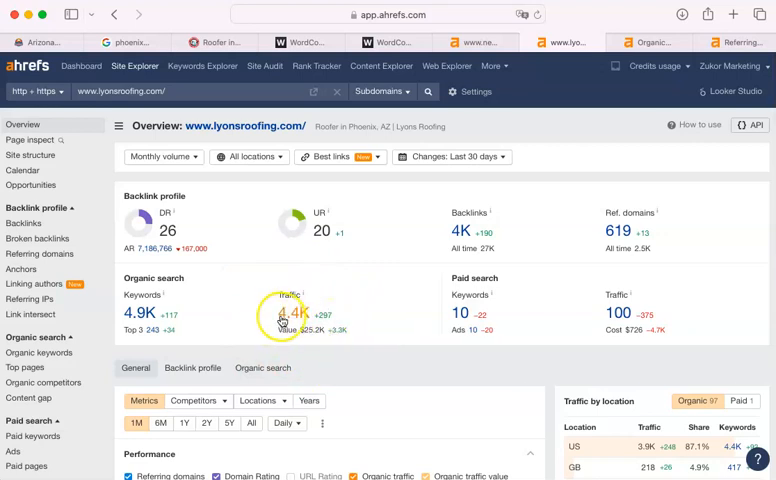
pyautogui.moveTo(287, 318)
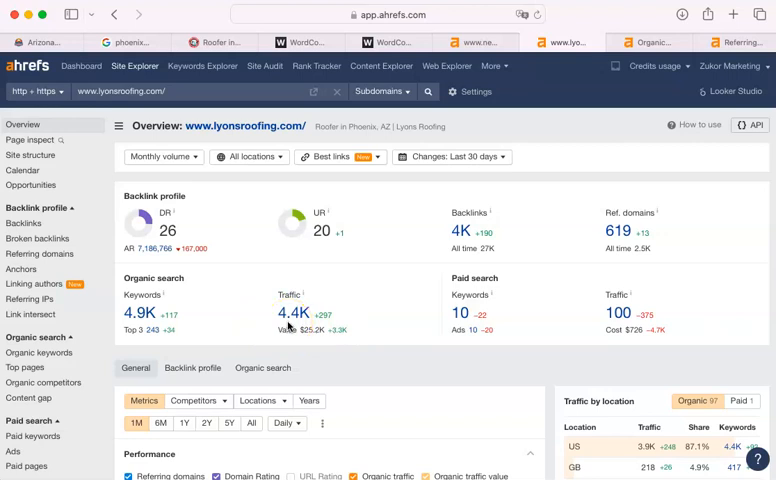
pyautogui.moveTo(290, 328)
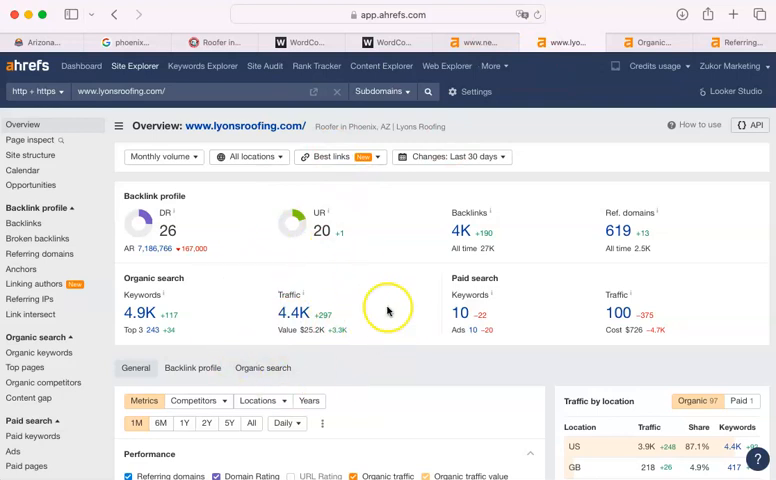
pyautogui.moveTo(573, 63)
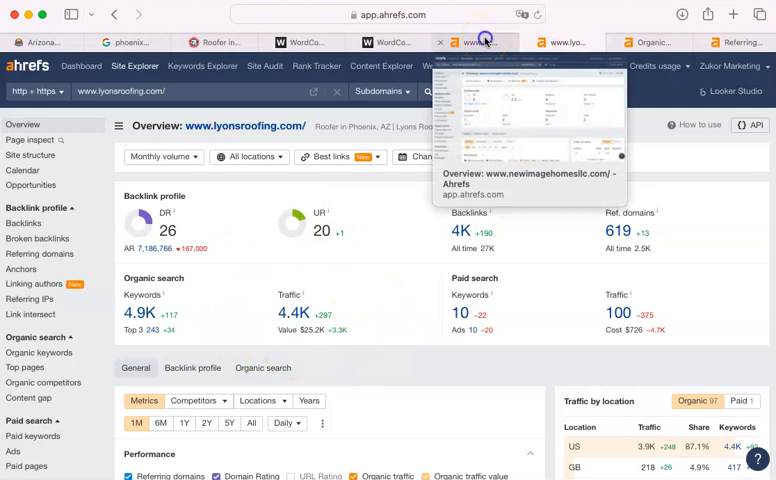
# - Revisit the client's newimagehomesllc.com Ahrefs overview, then return to the 'phoenix az roofer' Google results
pyautogui.click(482, 42)
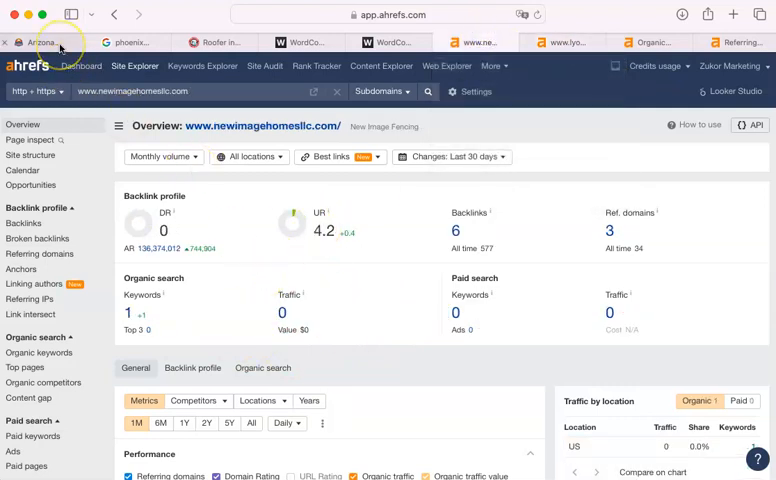
pyautogui.moveTo(42, 42)
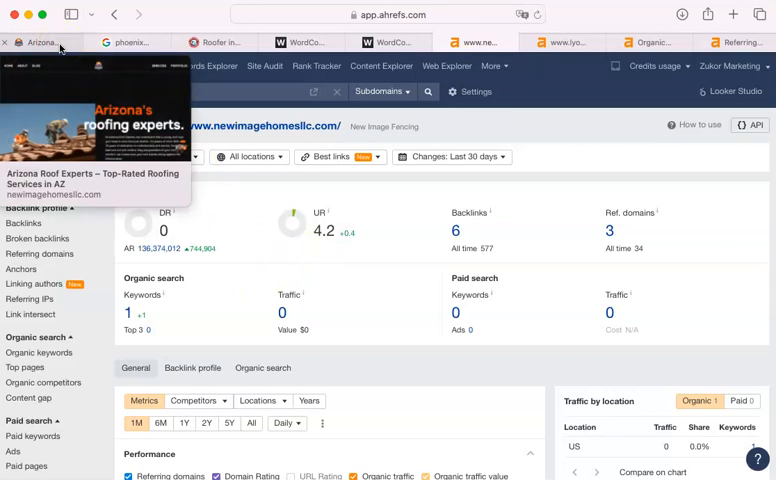
pyautogui.click(125, 42)
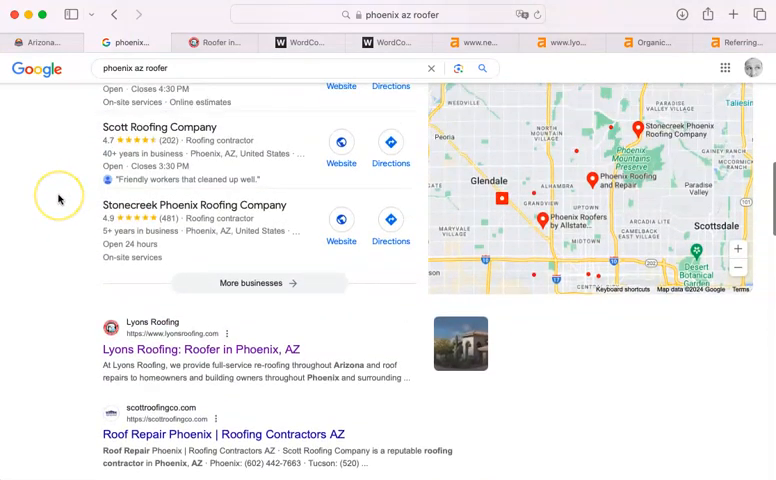
pyautogui.scroll(-3)
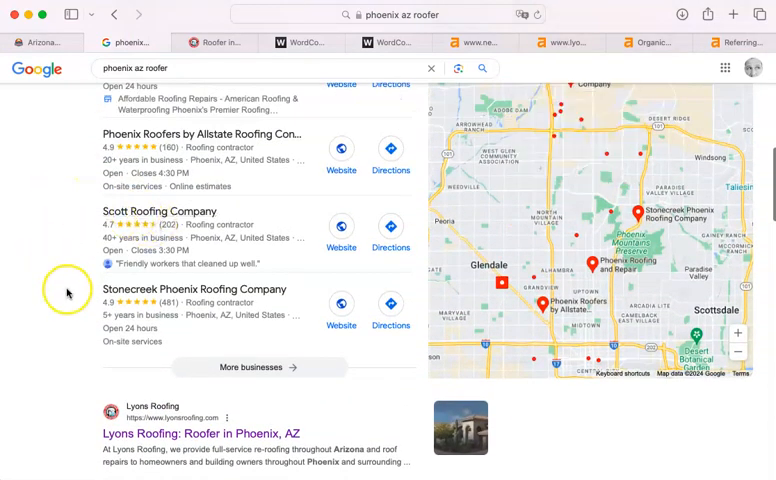
pyautogui.scroll(-3)
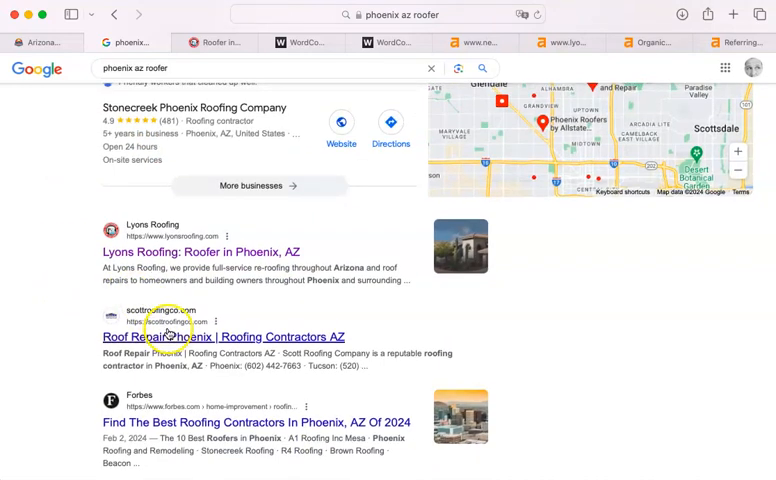
pyautogui.scroll(-3)
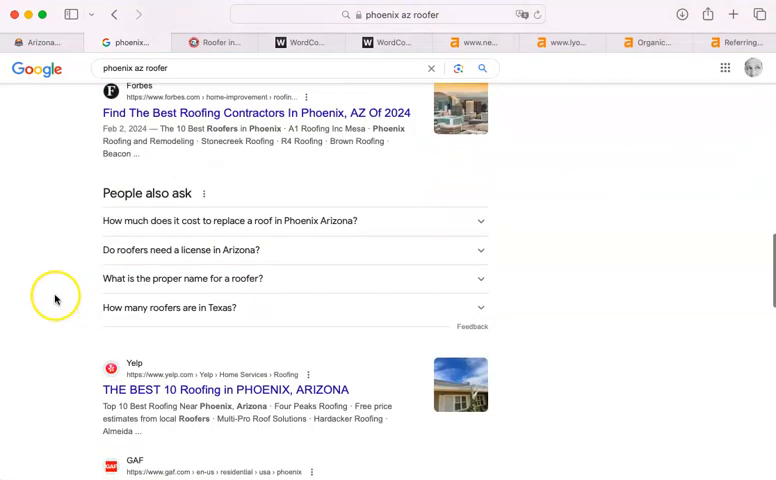
pyautogui.scroll(-3)
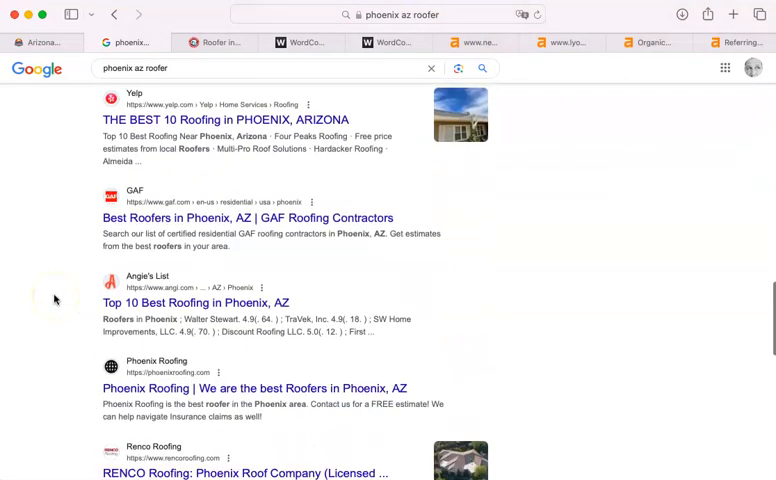
pyautogui.scroll(-3)
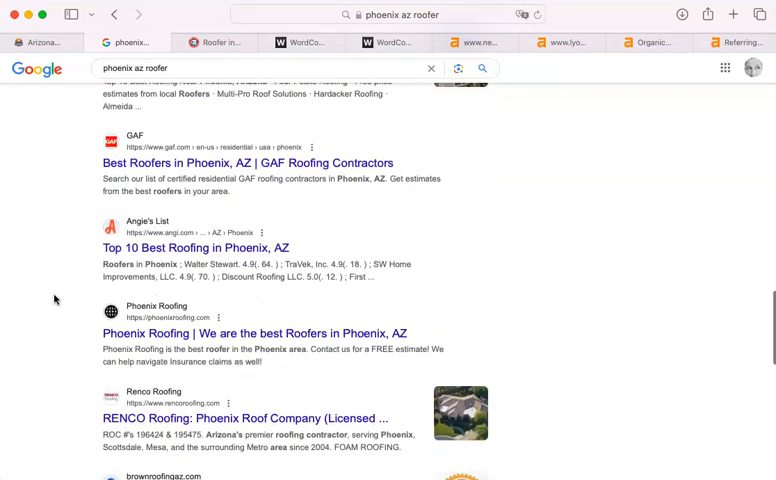
pyautogui.scroll(-3)
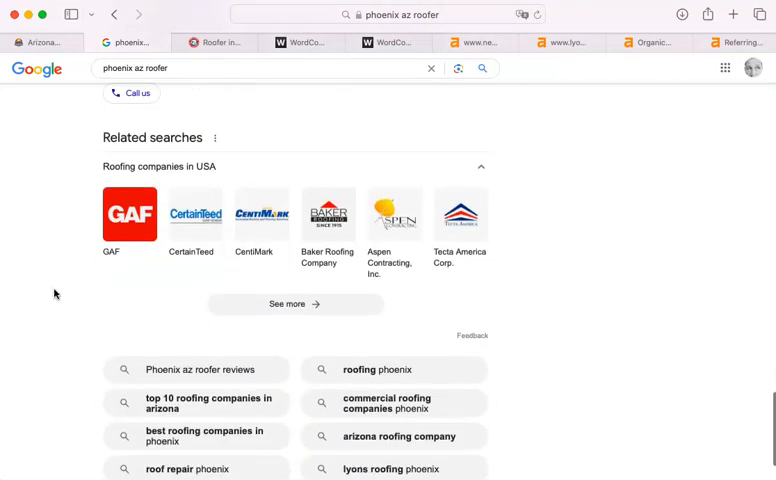
pyautogui.scroll(-3)
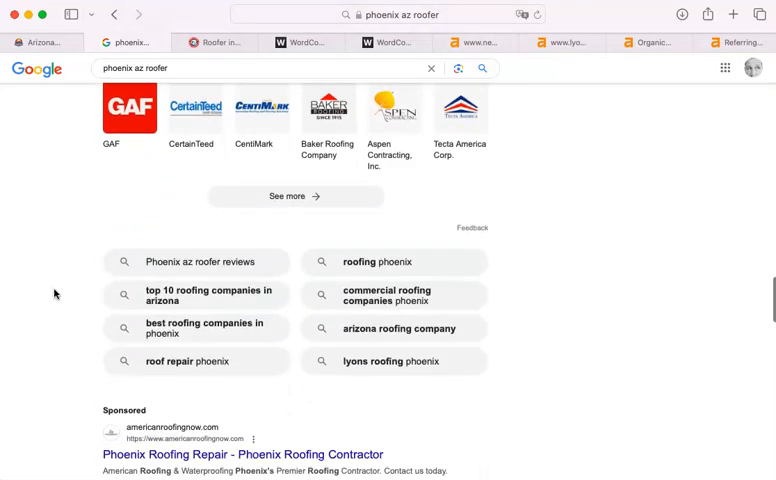
pyautogui.scroll(-3)
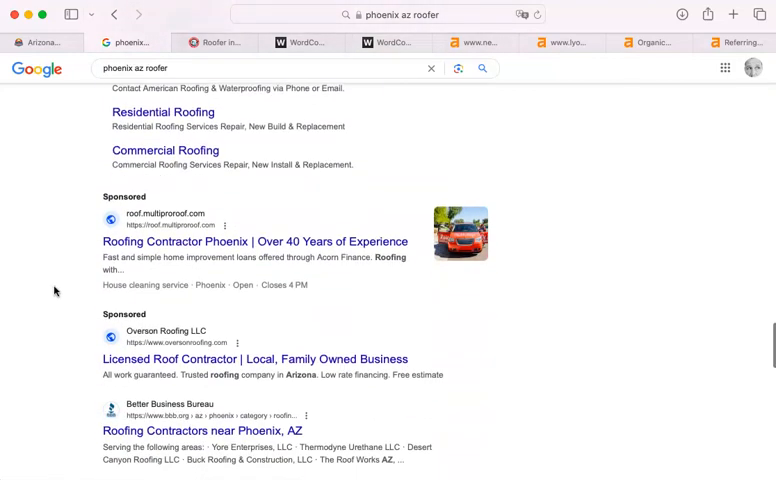
pyautogui.scroll(-3)
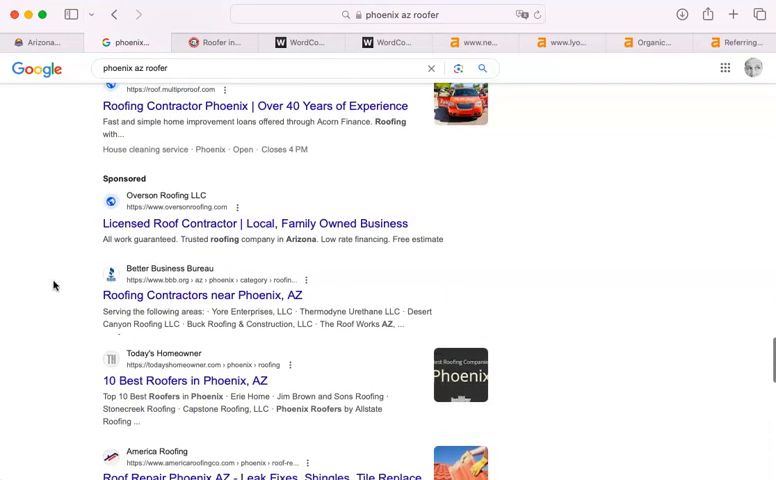
pyautogui.scroll(-3)
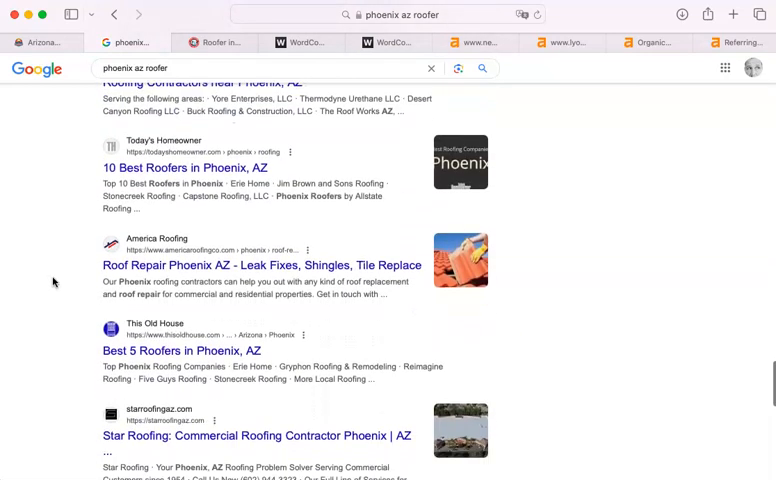
pyautogui.scroll(-3)
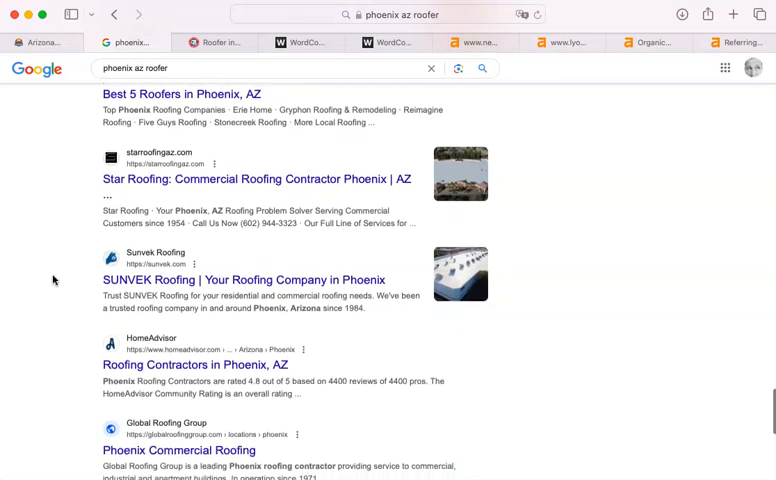
pyautogui.scroll(-3)
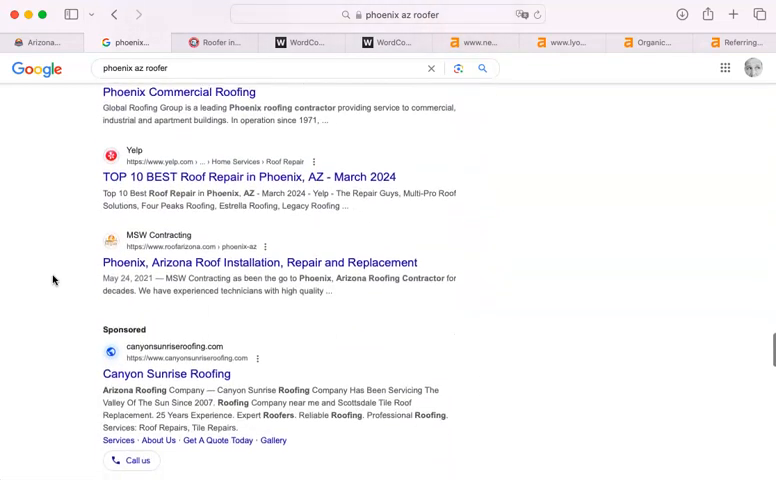
pyautogui.scroll(-3)
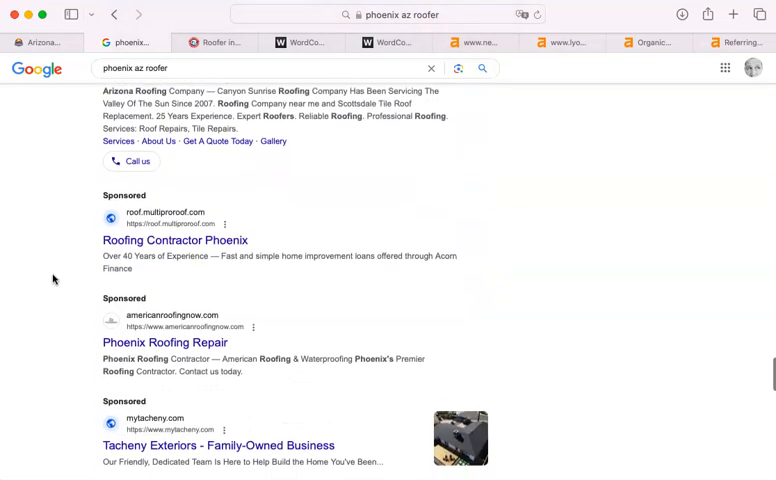
pyautogui.scroll(-3)
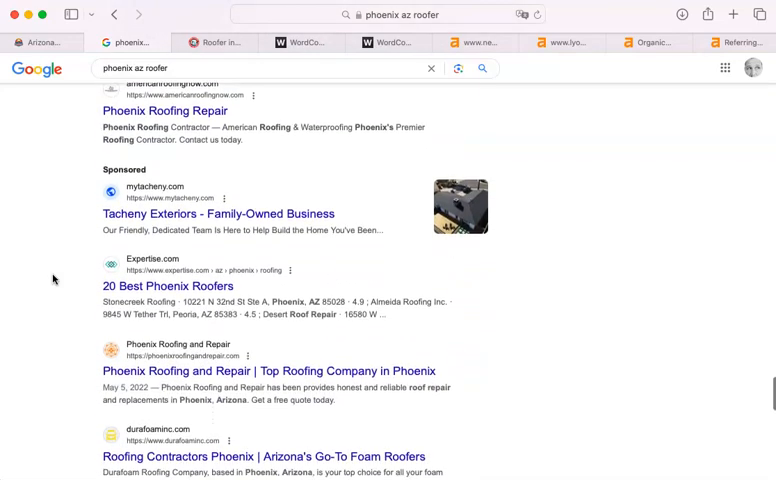
pyautogui.scroll(-3)
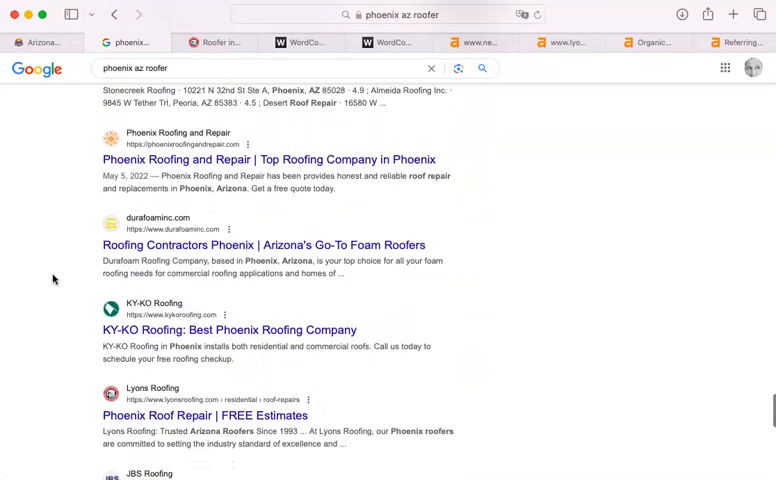
pyautogui.scroll(-3)
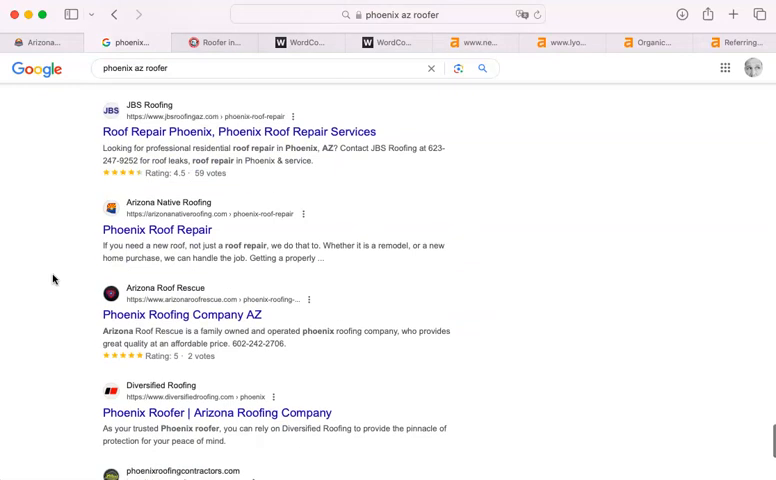
pyautogui.scroll(-3)
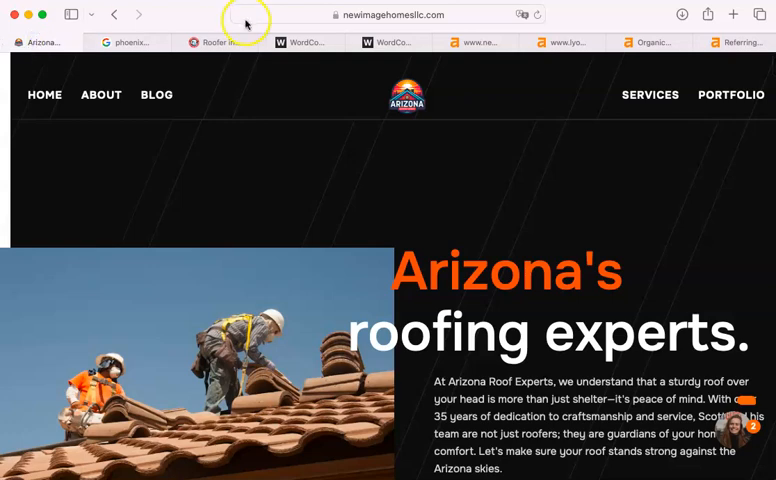
pyautogui.click(126, 42)
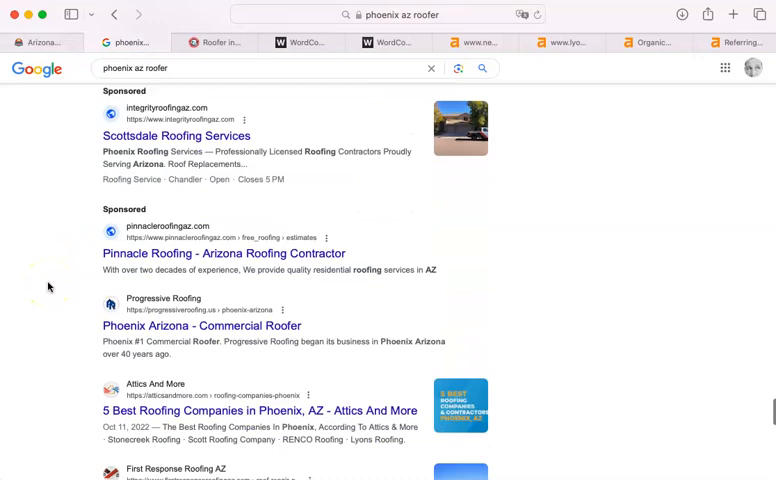
pyautogui.scroll(-3)
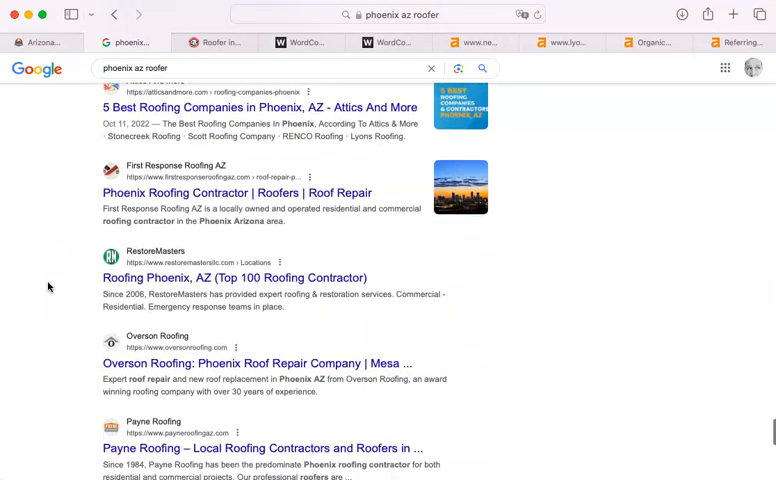
pyautogui.scroll(-3)
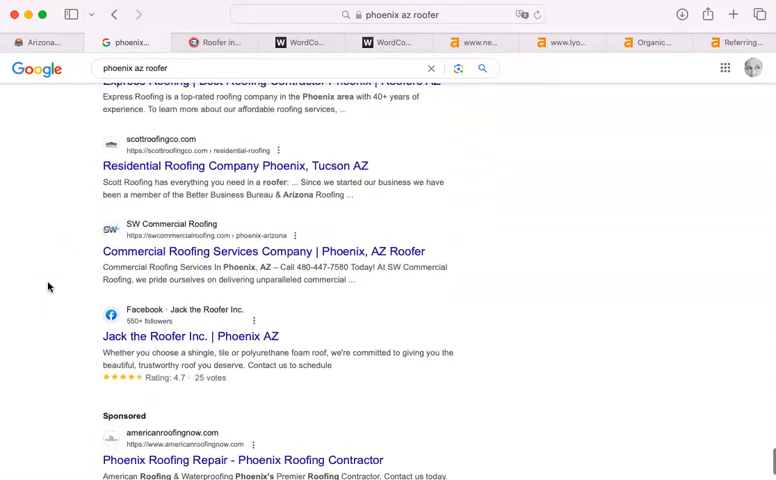
pyautogui.scroll(-3)
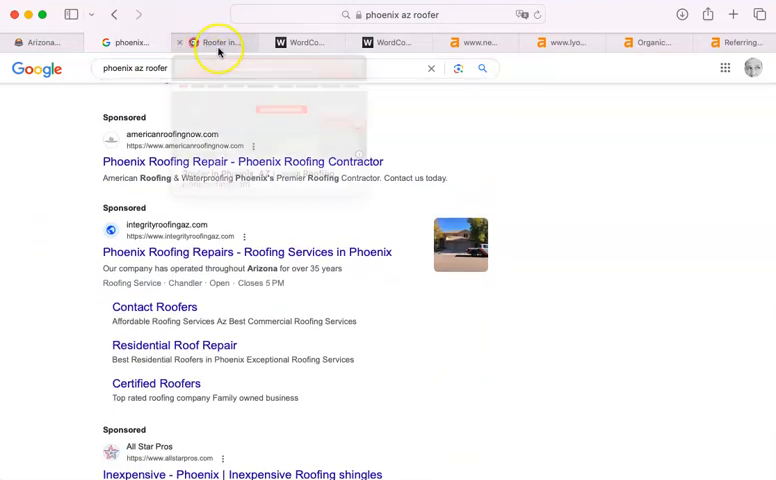
pyautogui.scroll(-3)
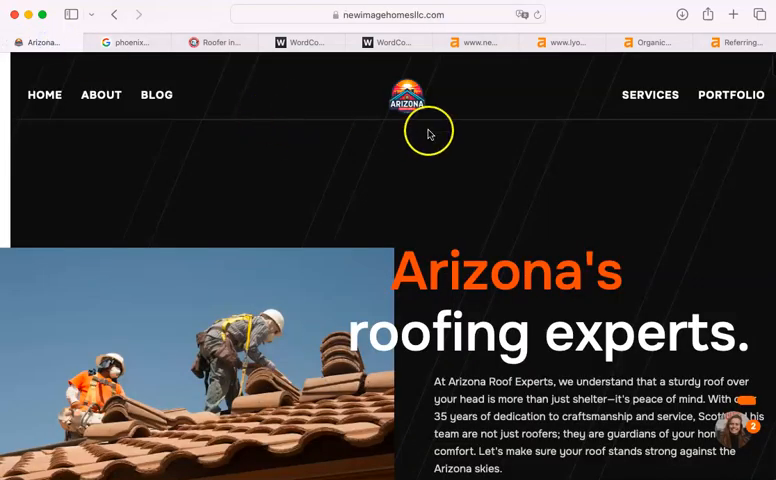
pyautogui.moveTo(730, 120)
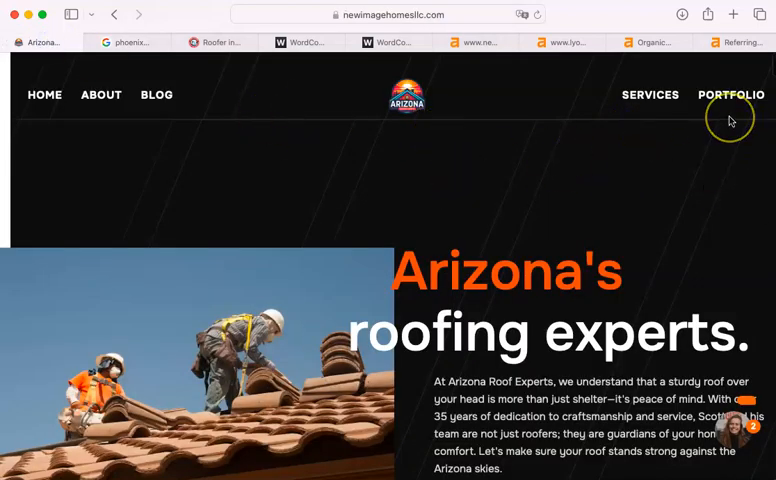
pyautogui.moveTo(625, 173)
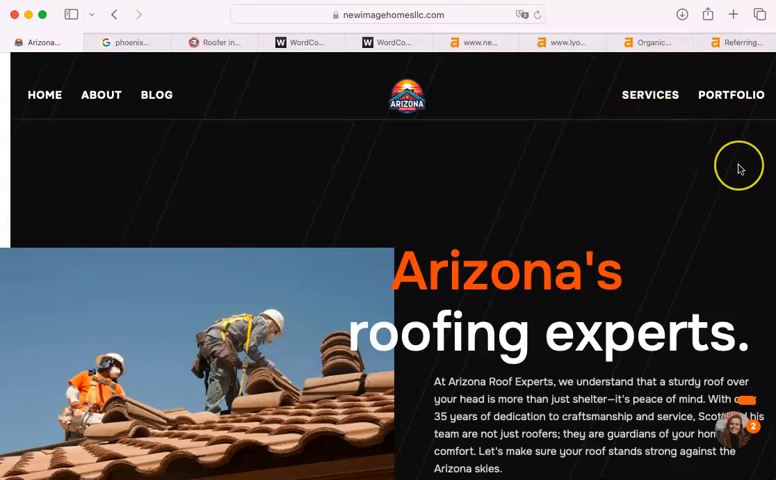
pyautogui.moveTo(648, 183)
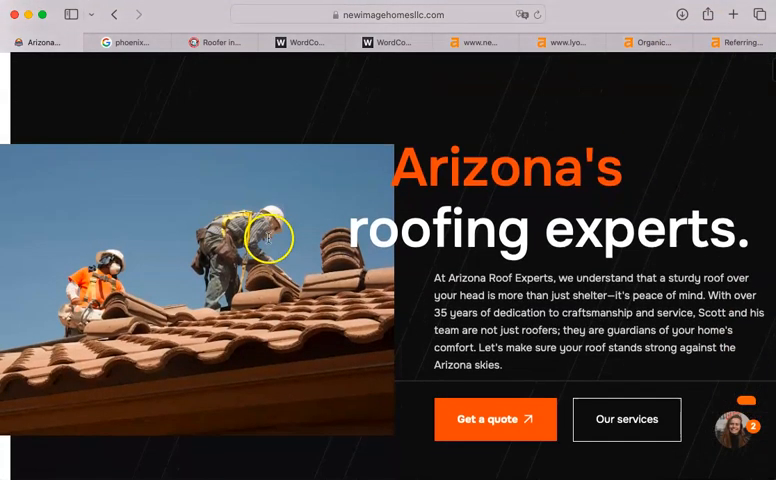
# - Scroll the Arizona Roof Experts homepage to show the hero text with quote and services buttons
pyautogui.scroll(-3)
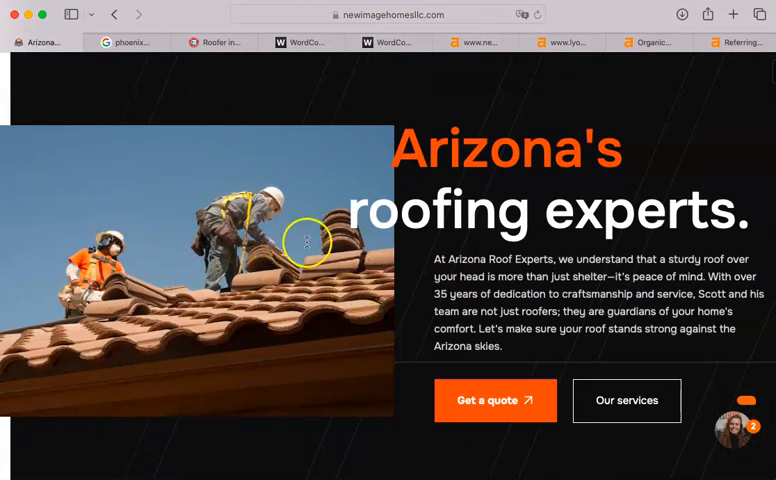
pyautogui.moveTo(738, 64)
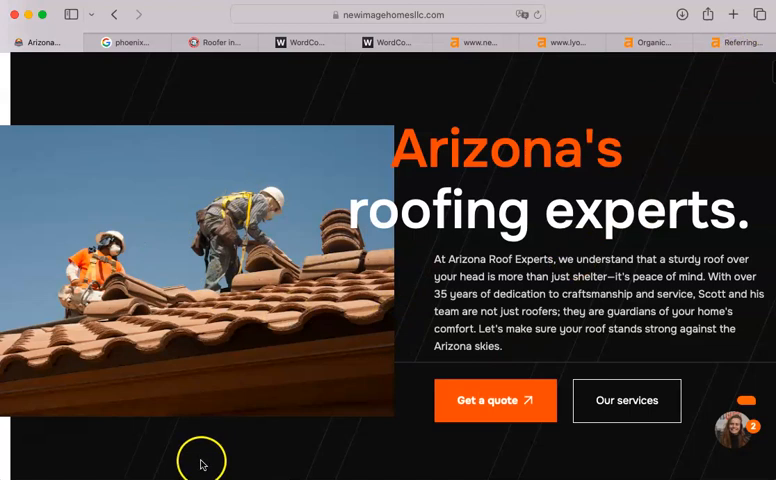
pyautogui.moveTo(140, 458)
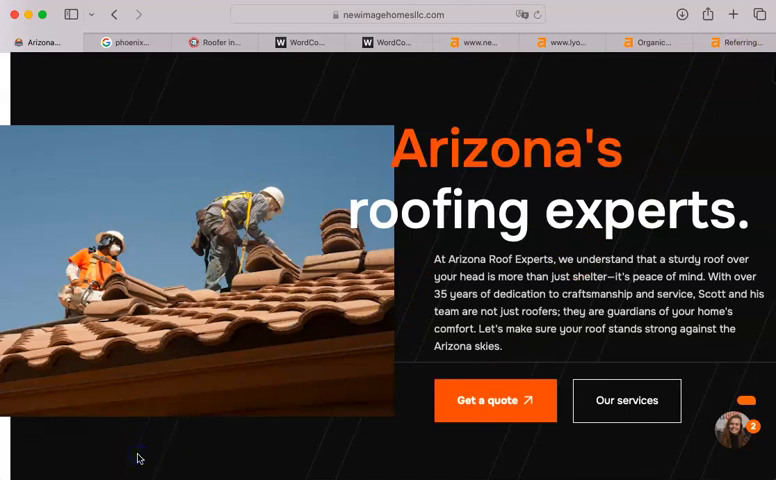